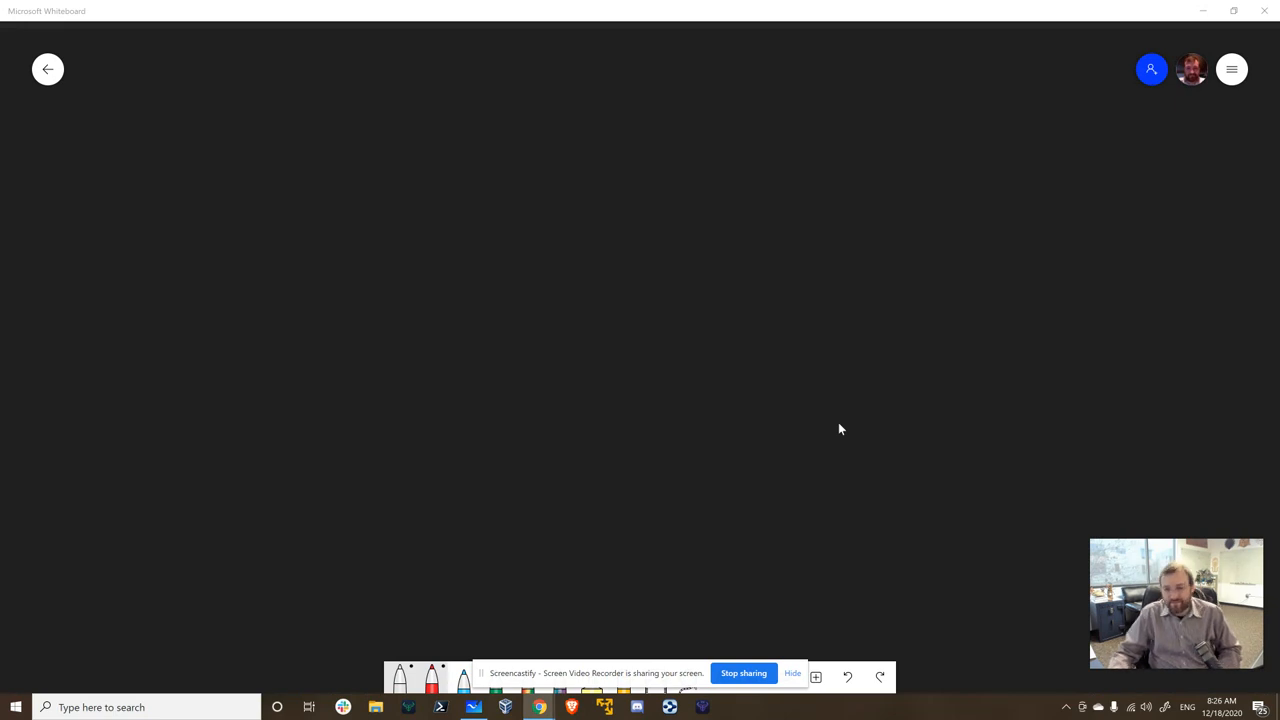
# Handwrite the title 'Oracle Special', underline it and add an asterisk.
pyautogui.click(792, 672)
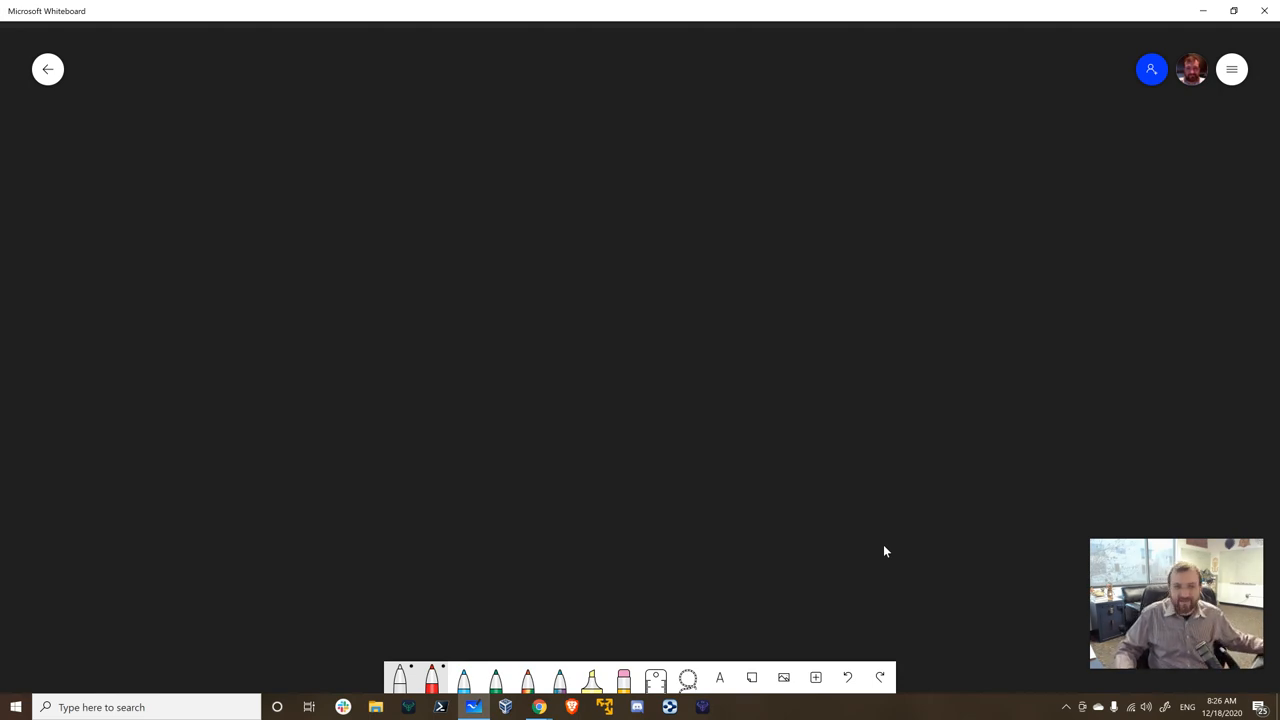
pyautogui.moveTo(290, 95); pyautogui.dragTo(395, 100)
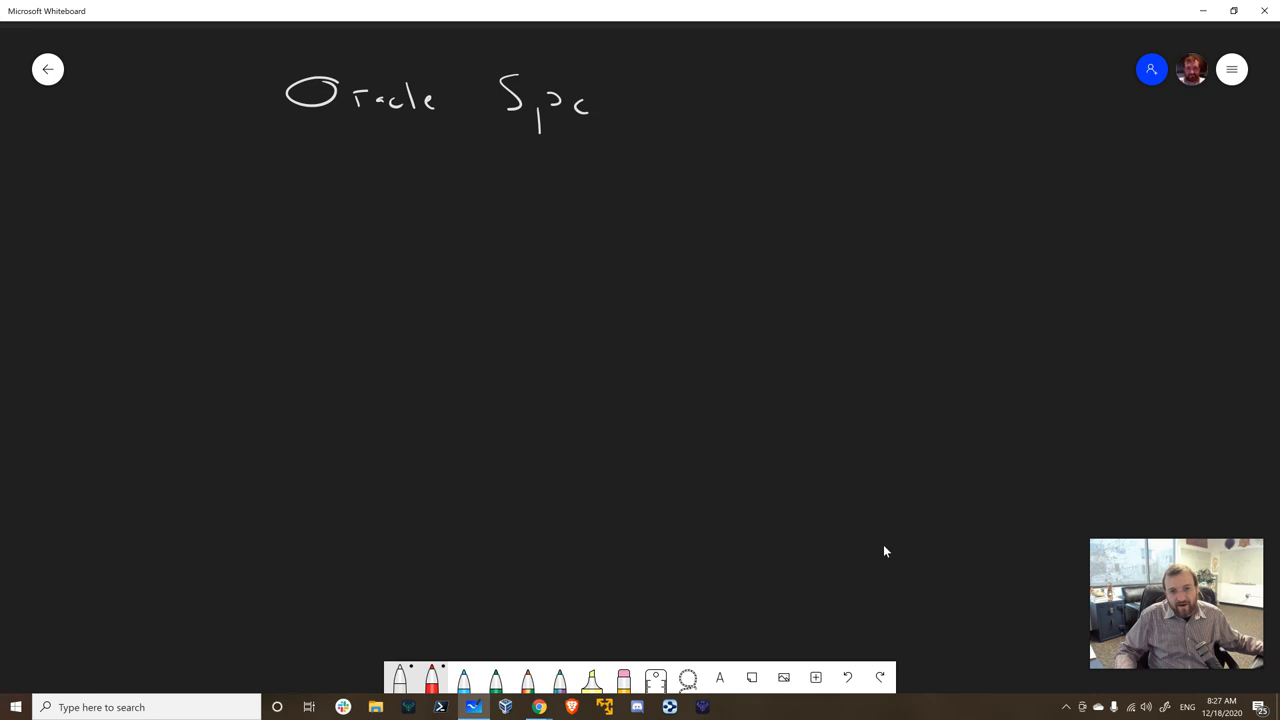
pyautogui.moveTo(225, 133); pyautogui.dragTo(705, 158)
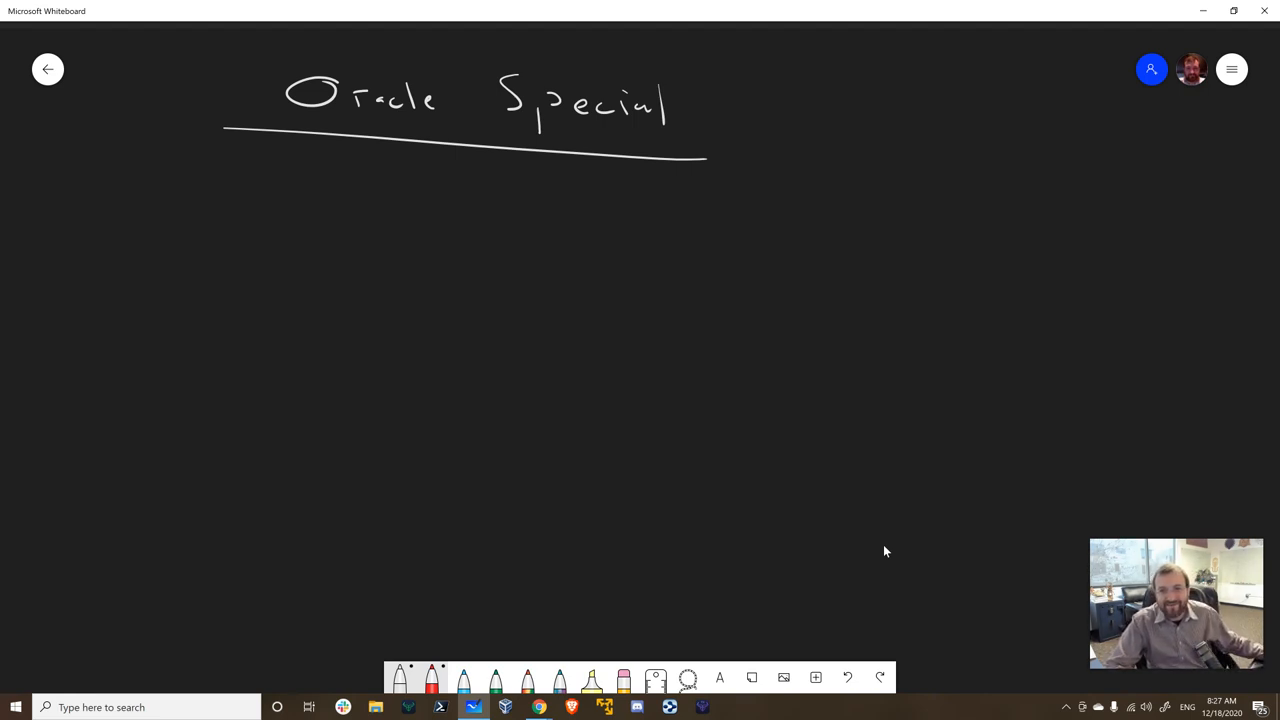
pyautogui.moveTo(680, 75); pyautogui.dragTo(705, 62)
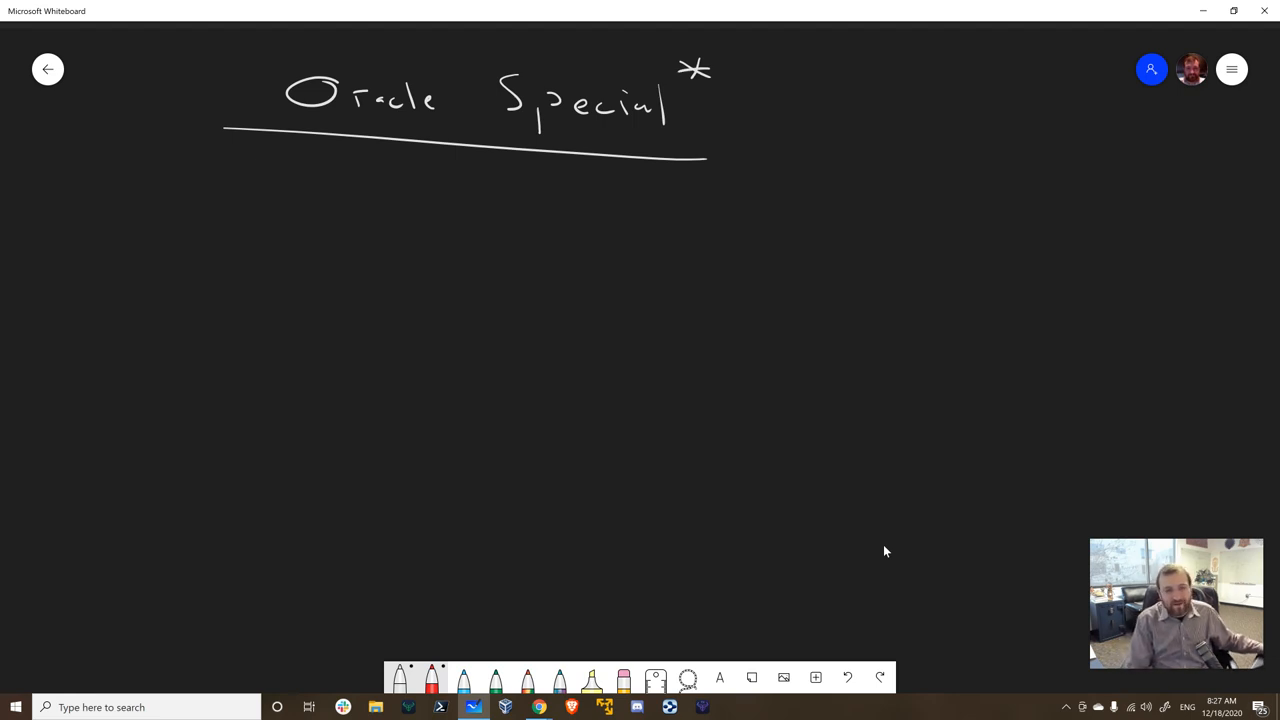
# Write 'Smart Contract' beneath the title.
pyautogui.moveTo(400, 210); pyautogui.dragTo(485, 240)
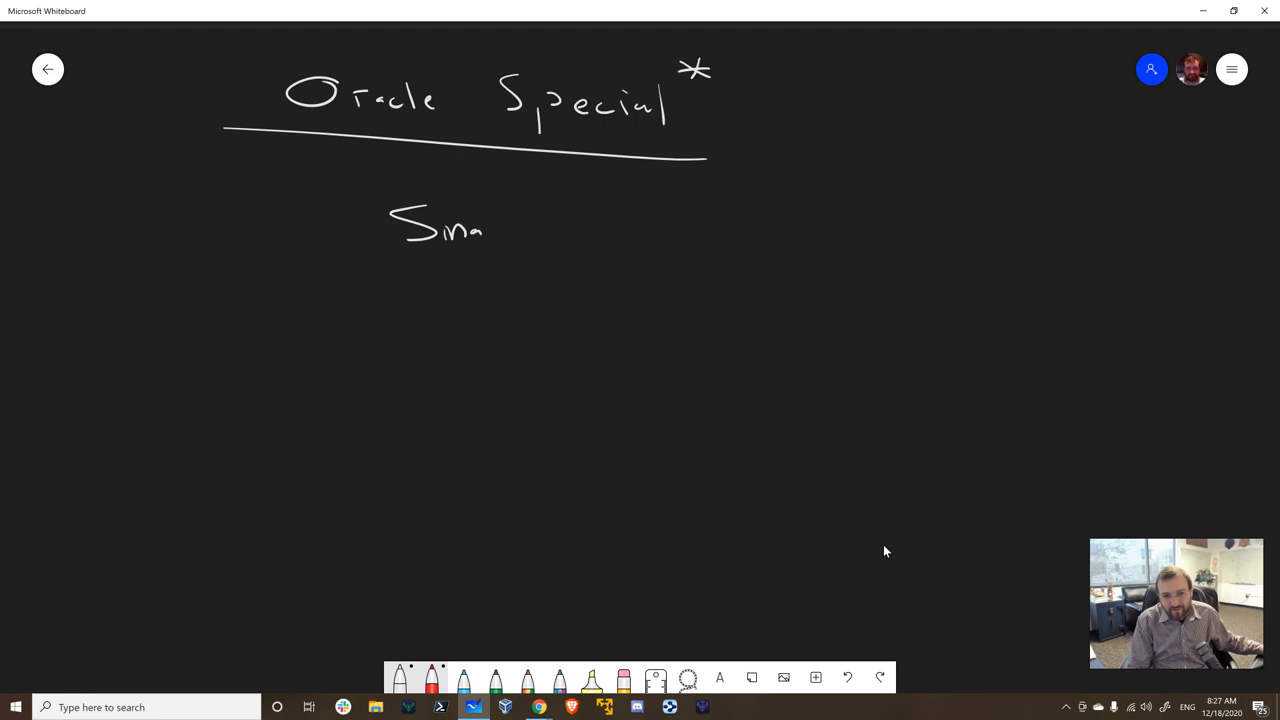
pyautogui.moveTo(490, 230); pyautogui.dragTo(615, 235)
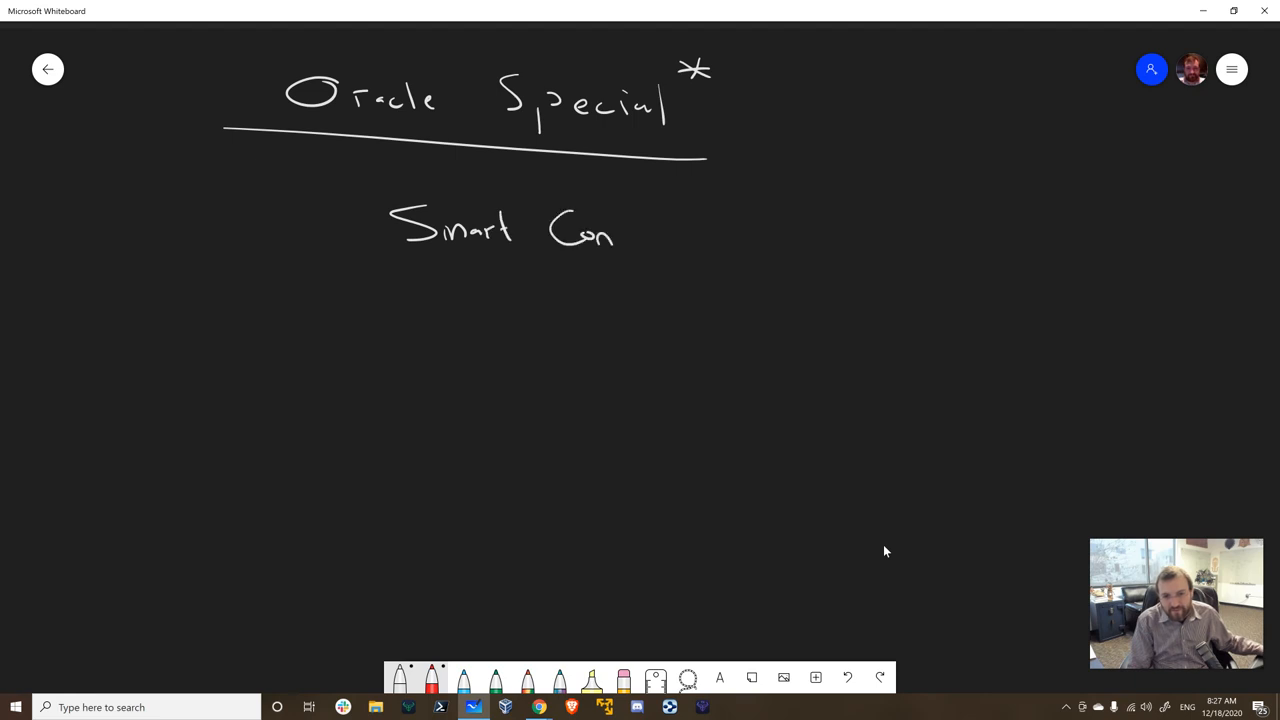
pyautogui.moveTo(625, 230); pyautogui.dragTo(715, 240)
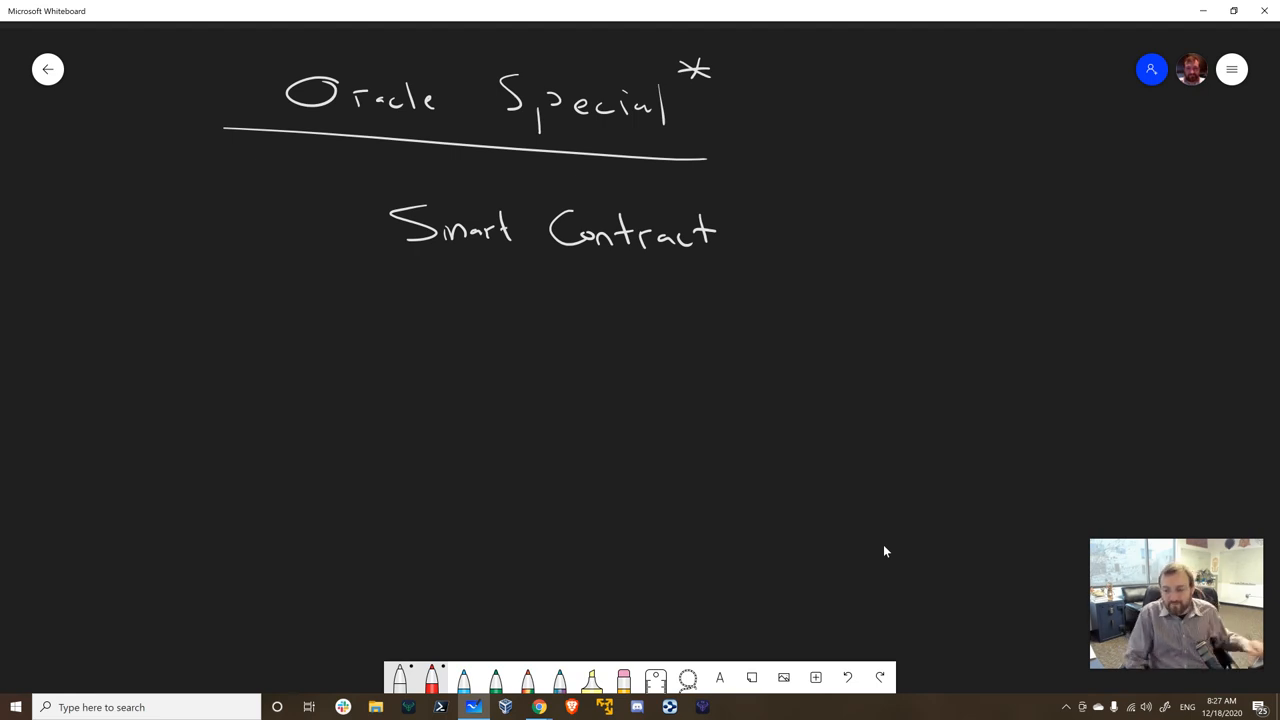
# Add brackets, crossed circles on the right, and a State arrow with underlined 'Info' from the left.
pyautogui.moveTo(375, 180); pyautogui.dragTo(375, 260)
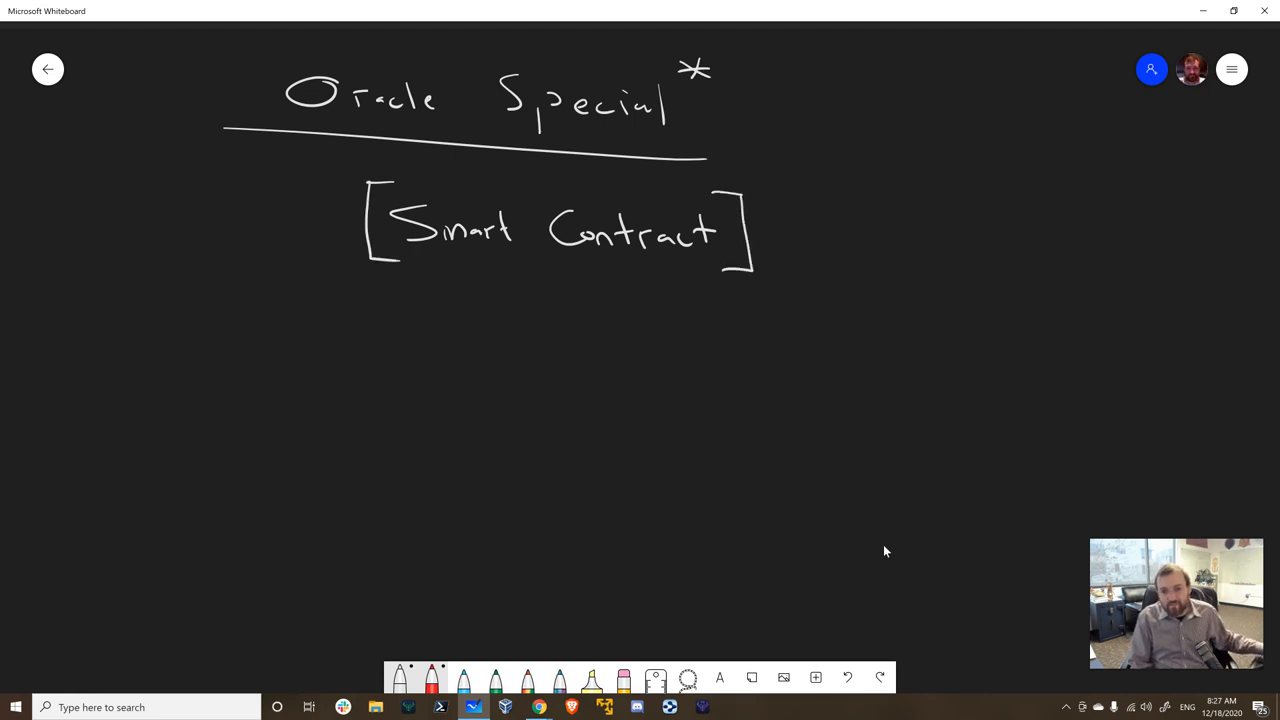
pyautogui.moveTo(815, 235); pyautogui.dragTo(905, 240)
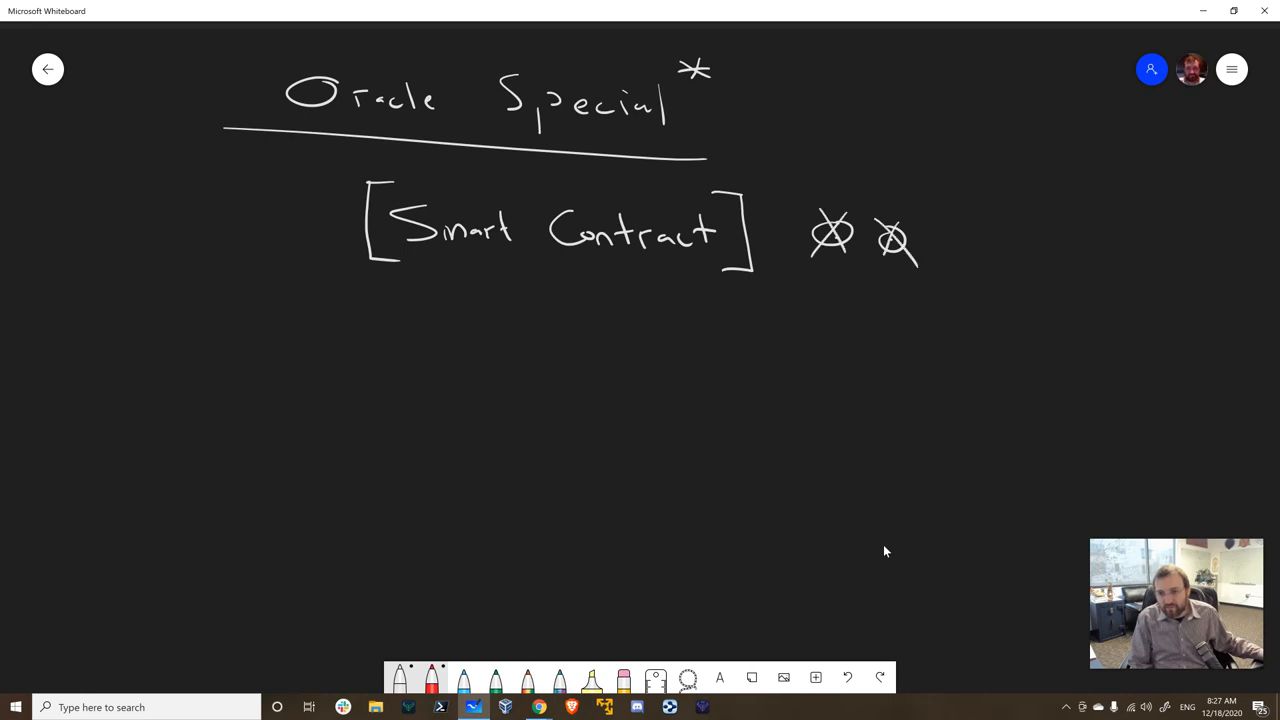
pyautogui.moveTo(820, 170); pyautogui.dragTo(810, 210)
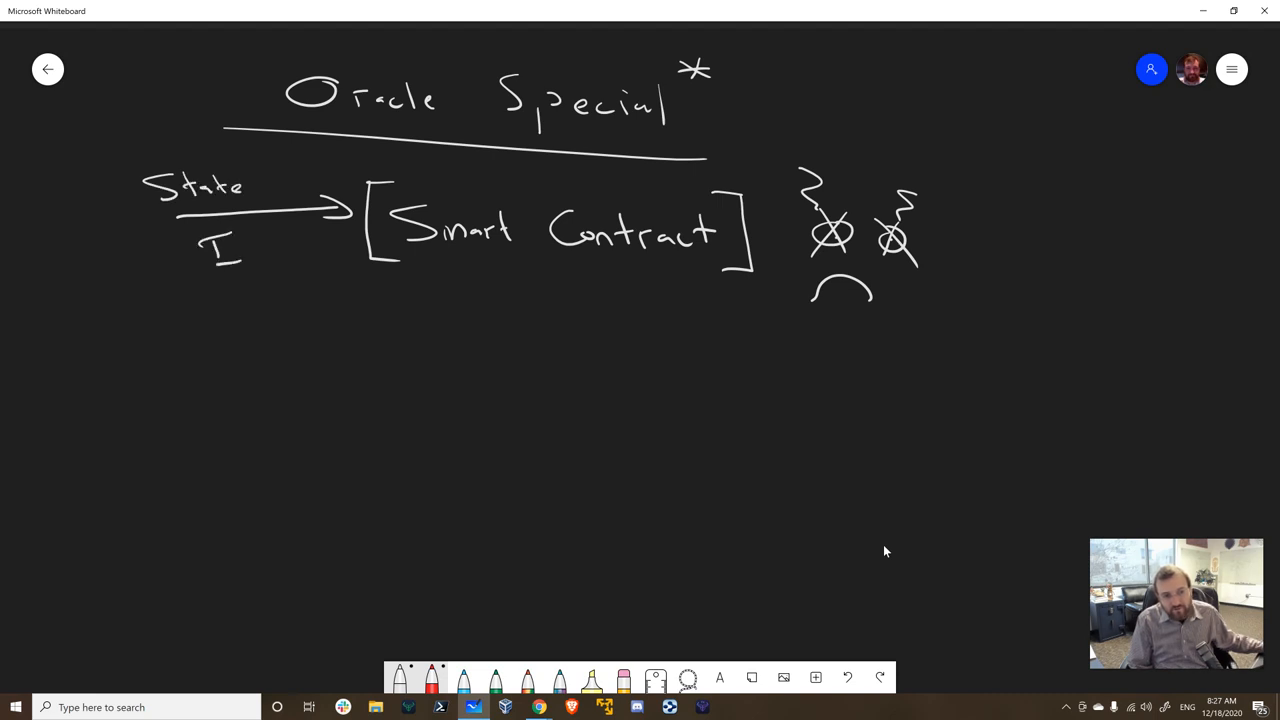
pyautogui.moveTo(210, 255); pyautogui.dragTo(280, 255)
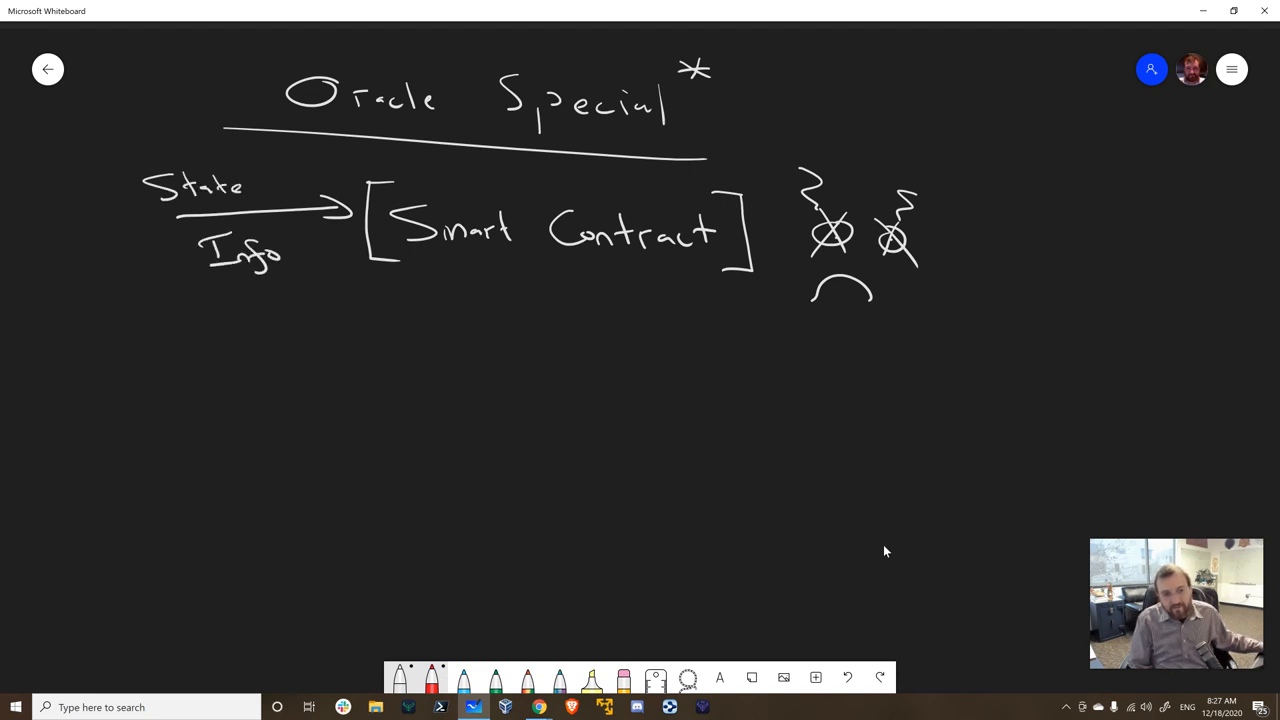
pyautogui.moveTo(210, 295); pyautogui.dragTo(293, 285)
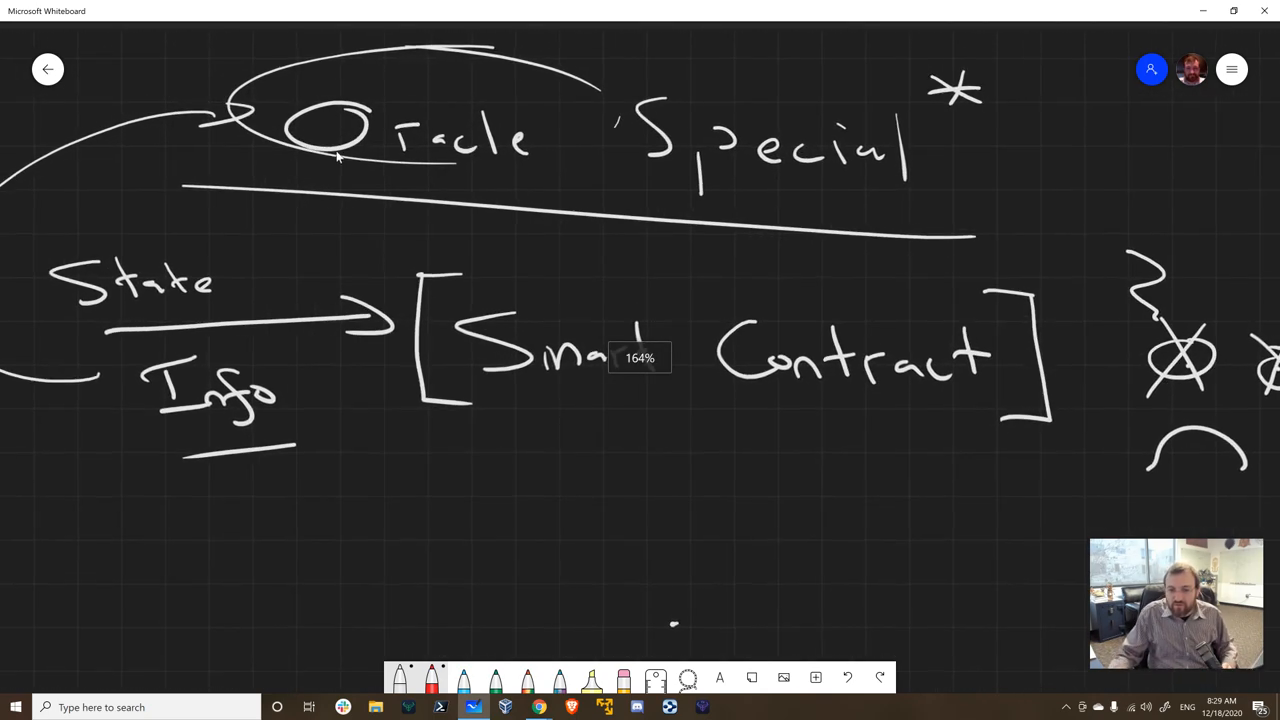
# Scroll the canvas down below Smart Contract.
pyautogui.scroll(-3)
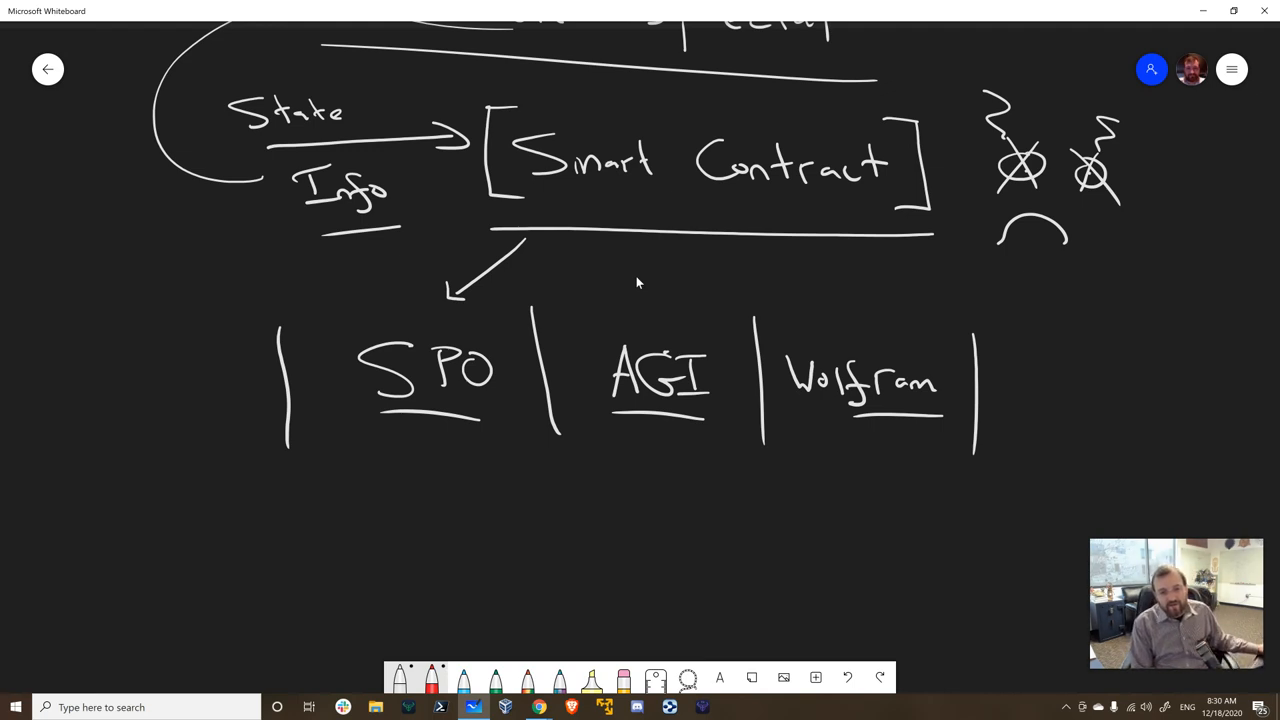
# Circle SPO and write 'API → emurgo' beneath it.
pyautogui.moveTo(240, 400); pyautogui.dragTo(515, 490)
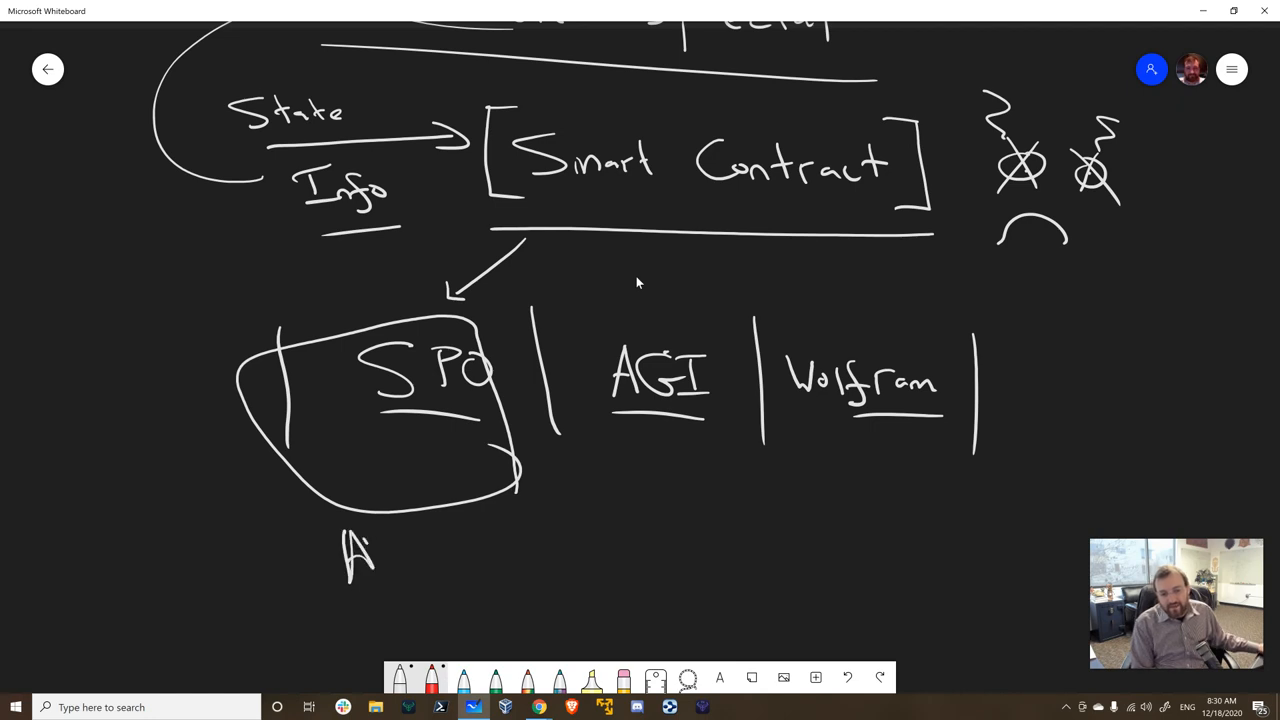
pyautogui.moveTo(365, 560); pyautogui.dragTo(410, 555)
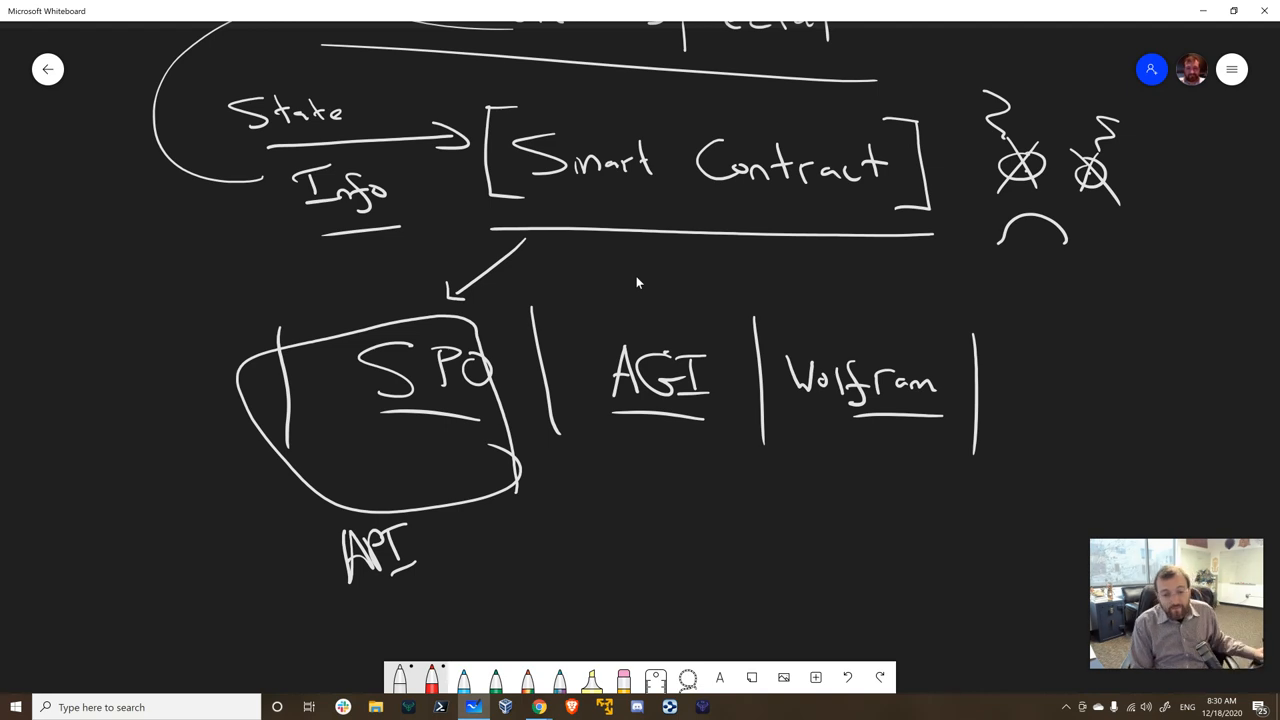
pyautogui.moveTo(425, 543); pyautogui.dragTo(500, 550)
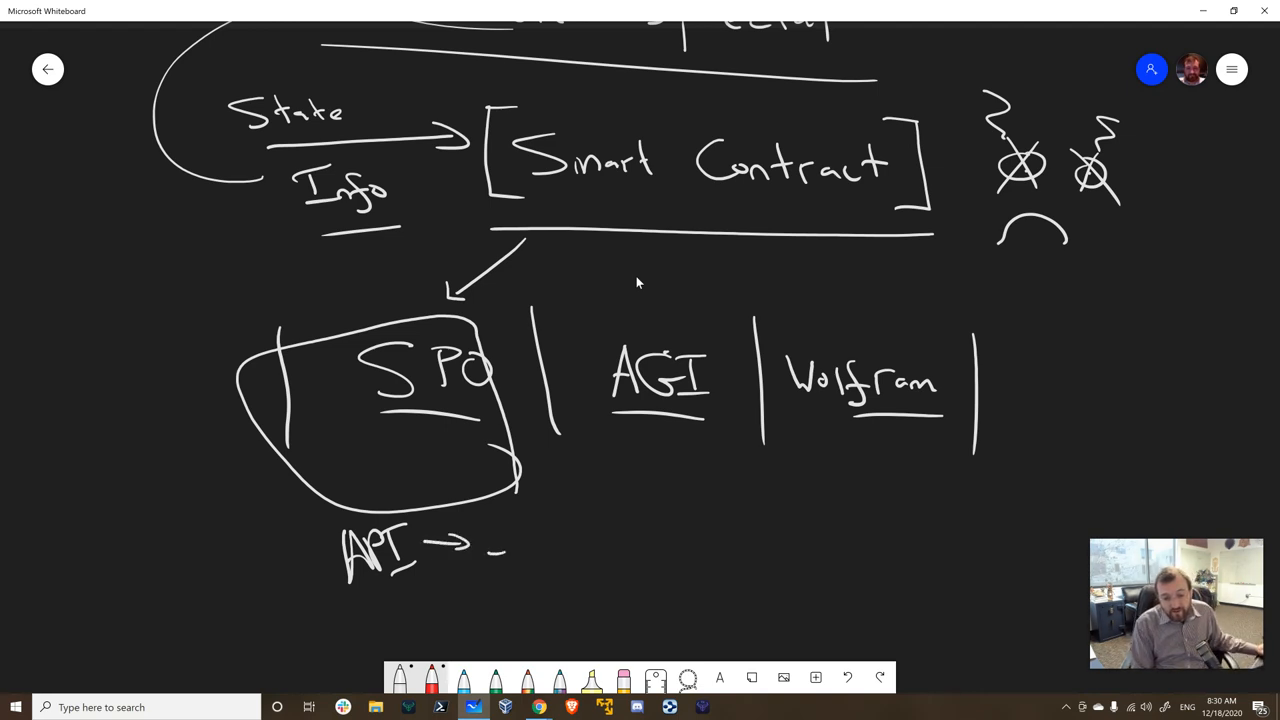
pyautogui.moveTo(490, 550); pyautogui.dragTo(580, 550)
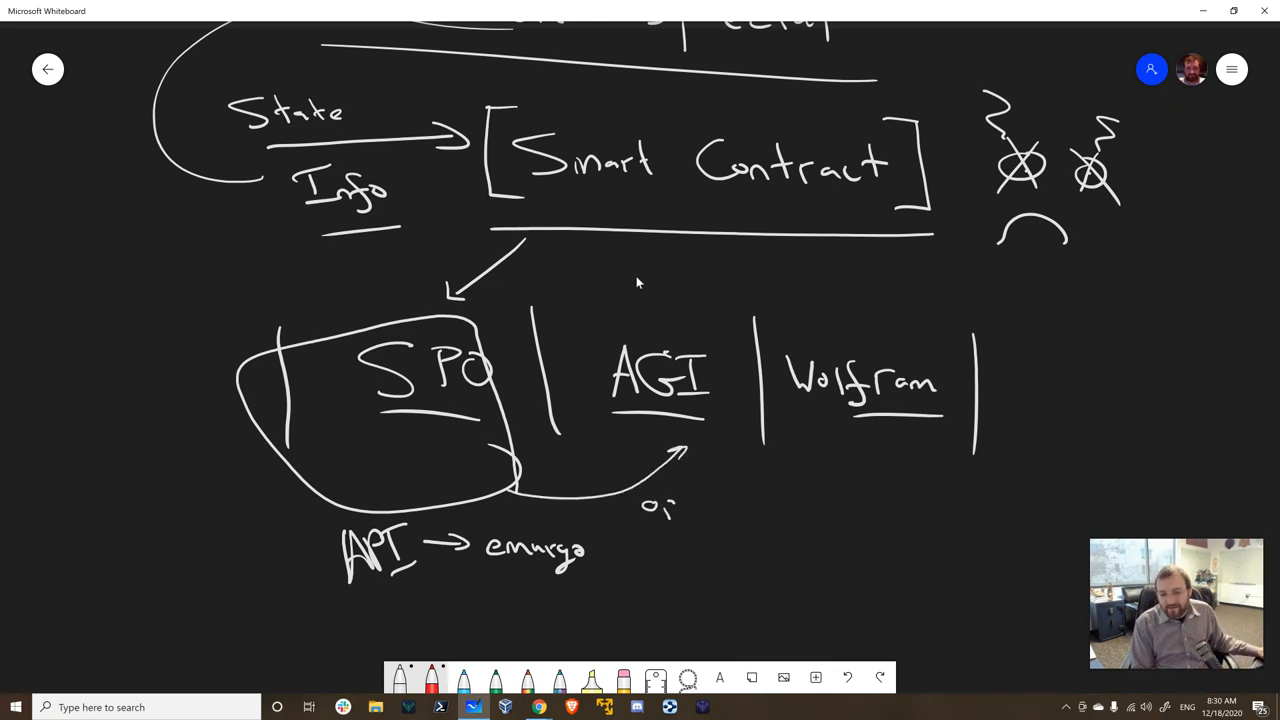
# Label the arrow 'operate data' and begin a source label to the right.
pyautogui.write('operate')
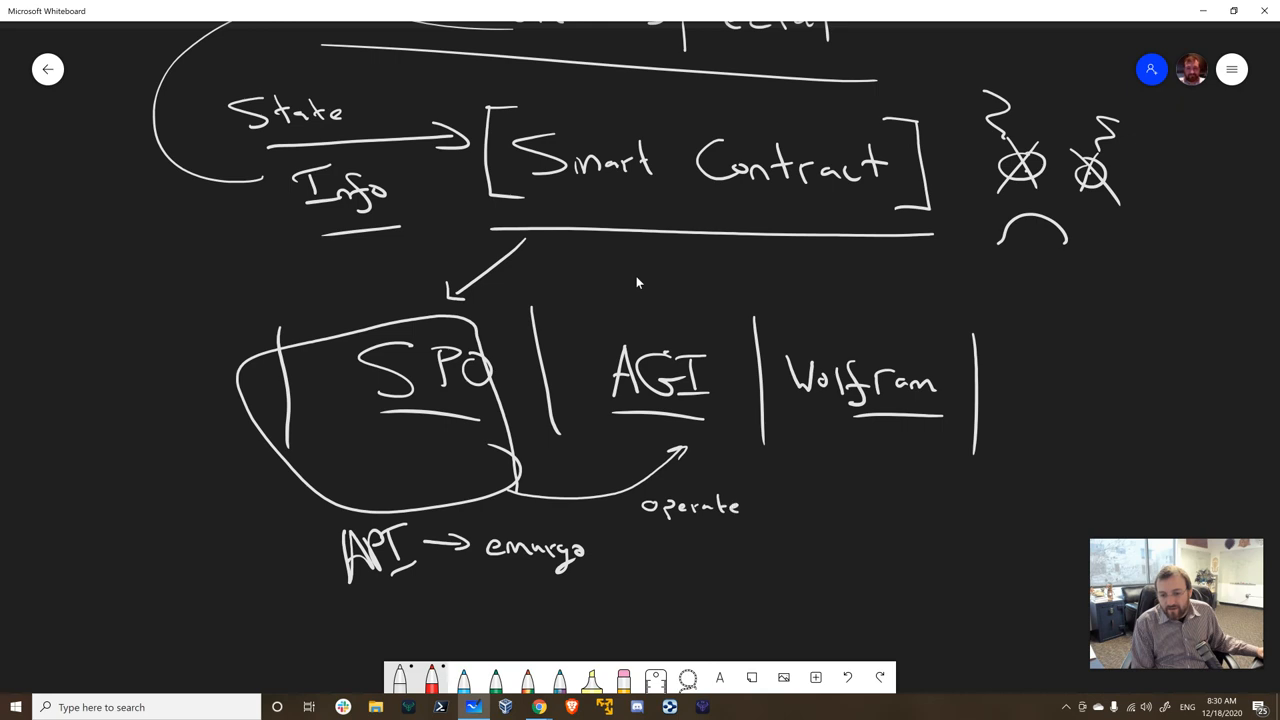
pyautogui.moveTo(650, 543); pyautogui.dragTo(720, 543)
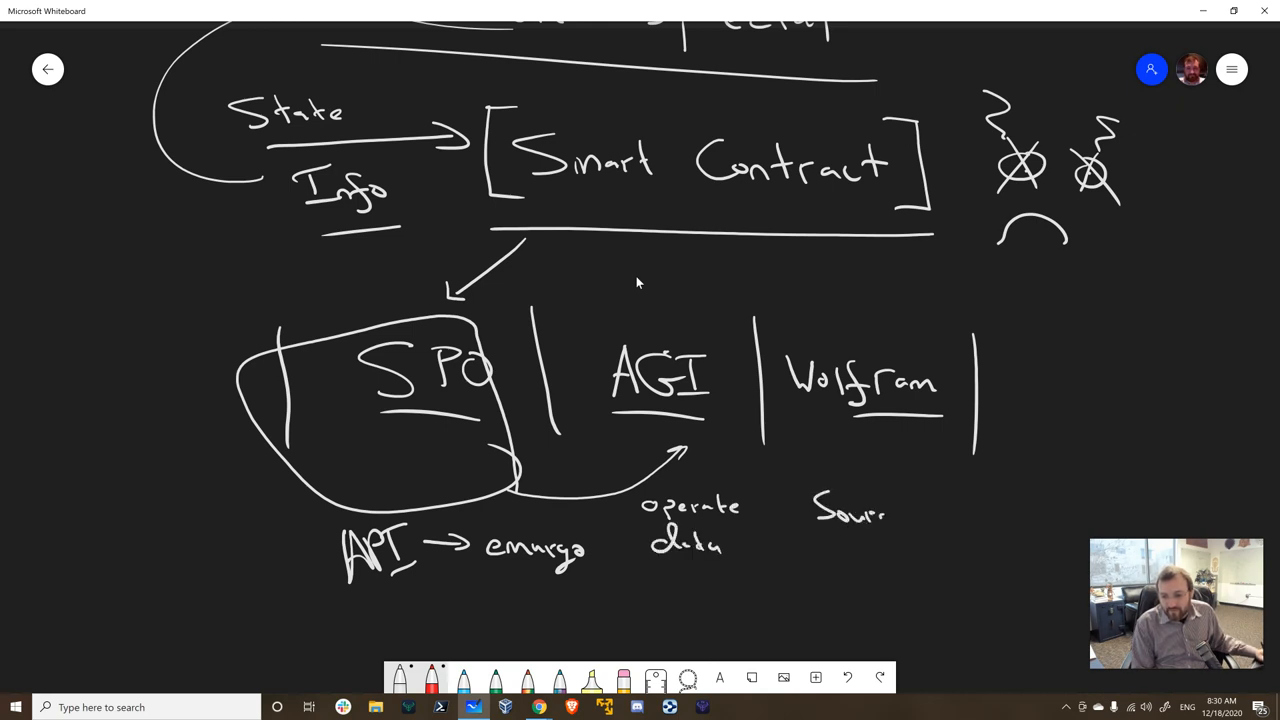
pyautogui.moveTo(860, 510); pyautogui.dragTo(905, 545)
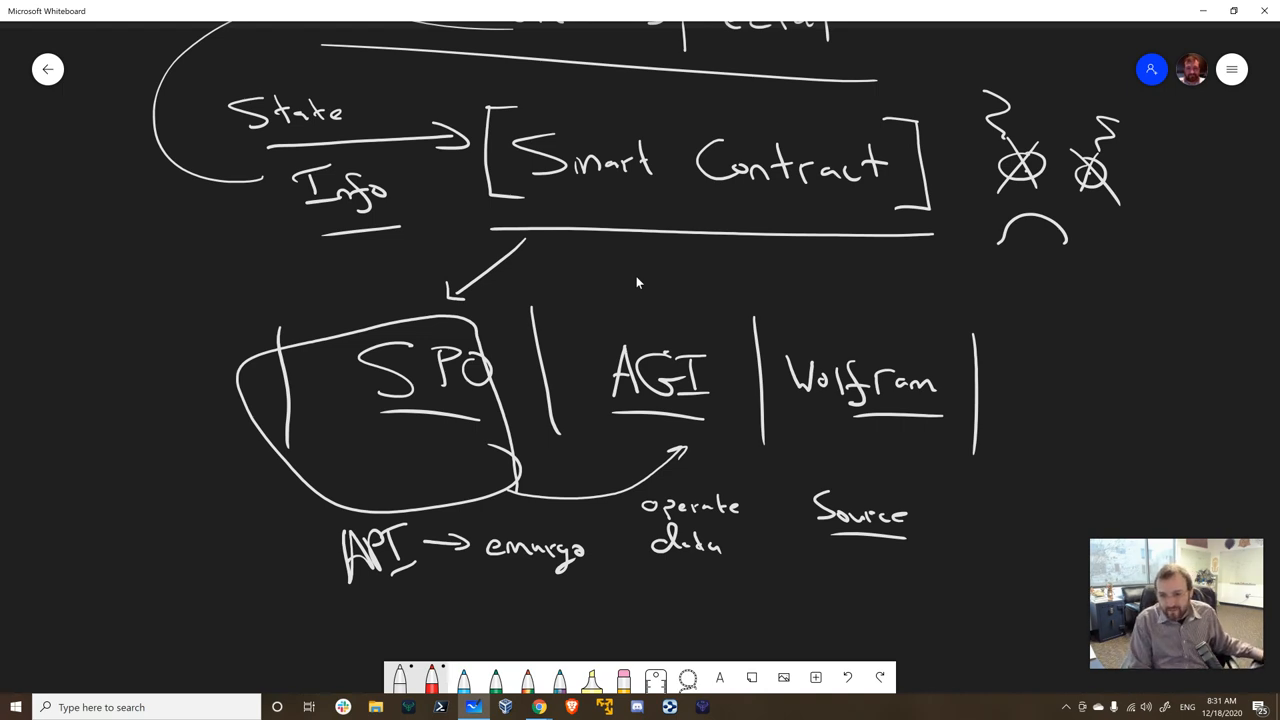
# Write 'data' with a downward arrow into the Wolfram column.
pyautogui.moveTo(823, 305); pyautogui.dragTo(823, 345)
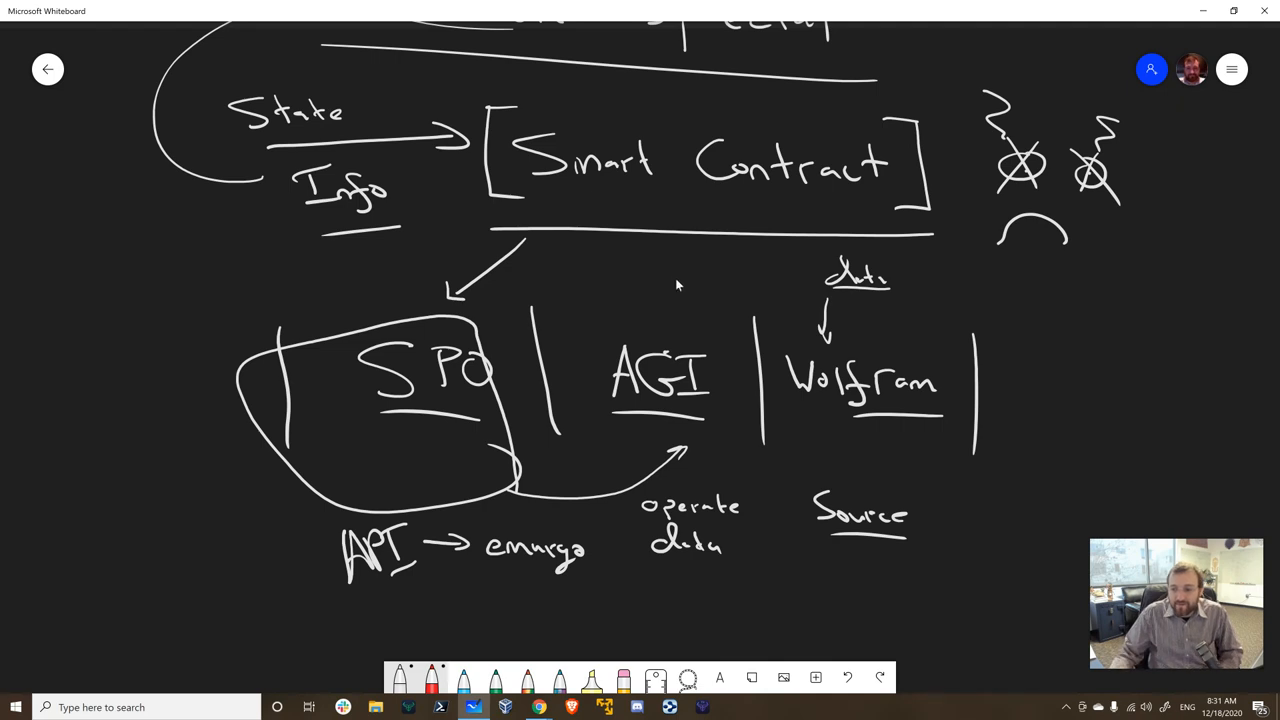
# Below SPO, write 'Info' with arrows to Veracity and Completeness, and start 'access'.
pyautogui.scroll(-3)
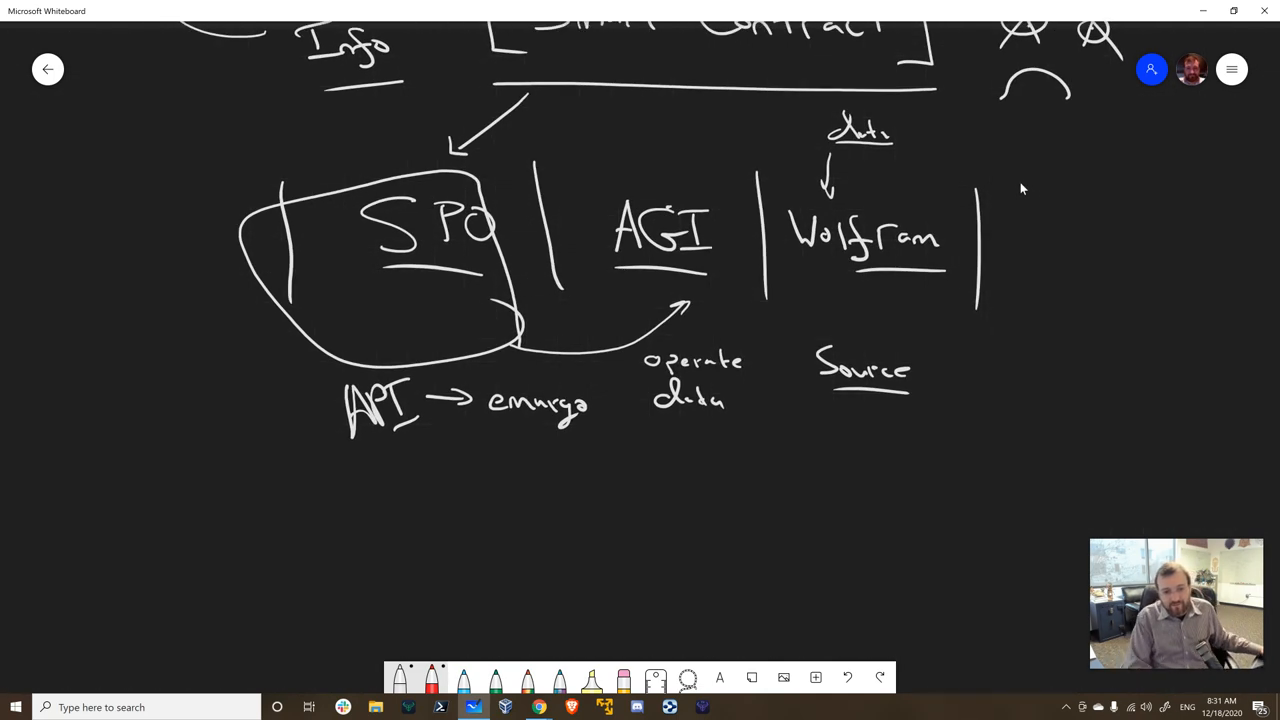
pyautogui.moveTo(340, 490); pyautogui.dragTo(390, 520)
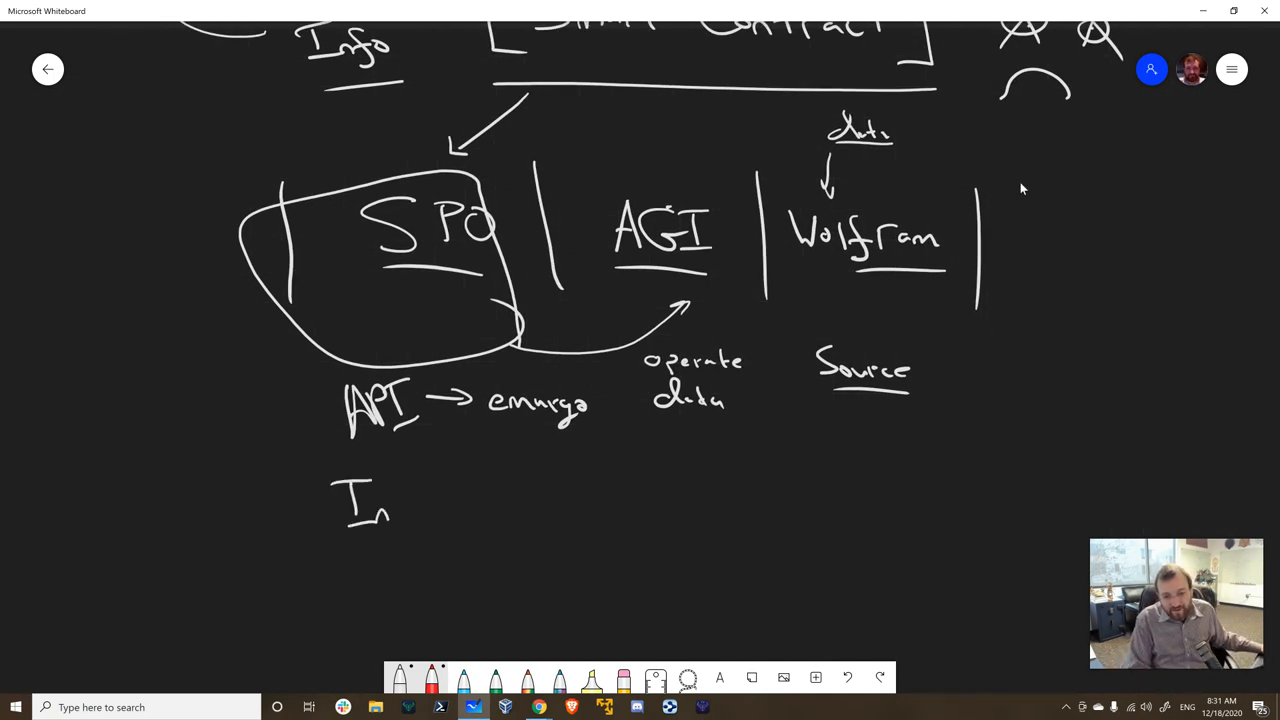
pyautogui.moveTo(375, 500); pyautogui.dragTo(520, 480)
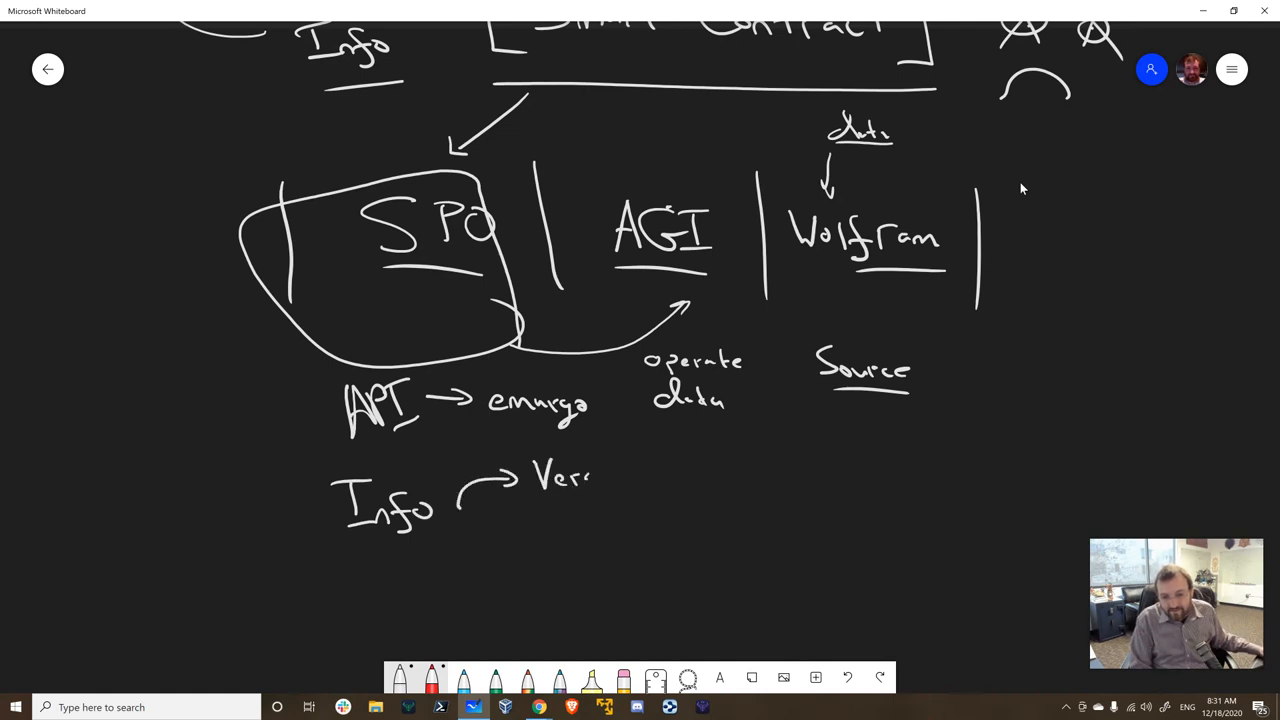
pyautogui.moveTo(590, 477); pyautogui.dragTo(655, 490)
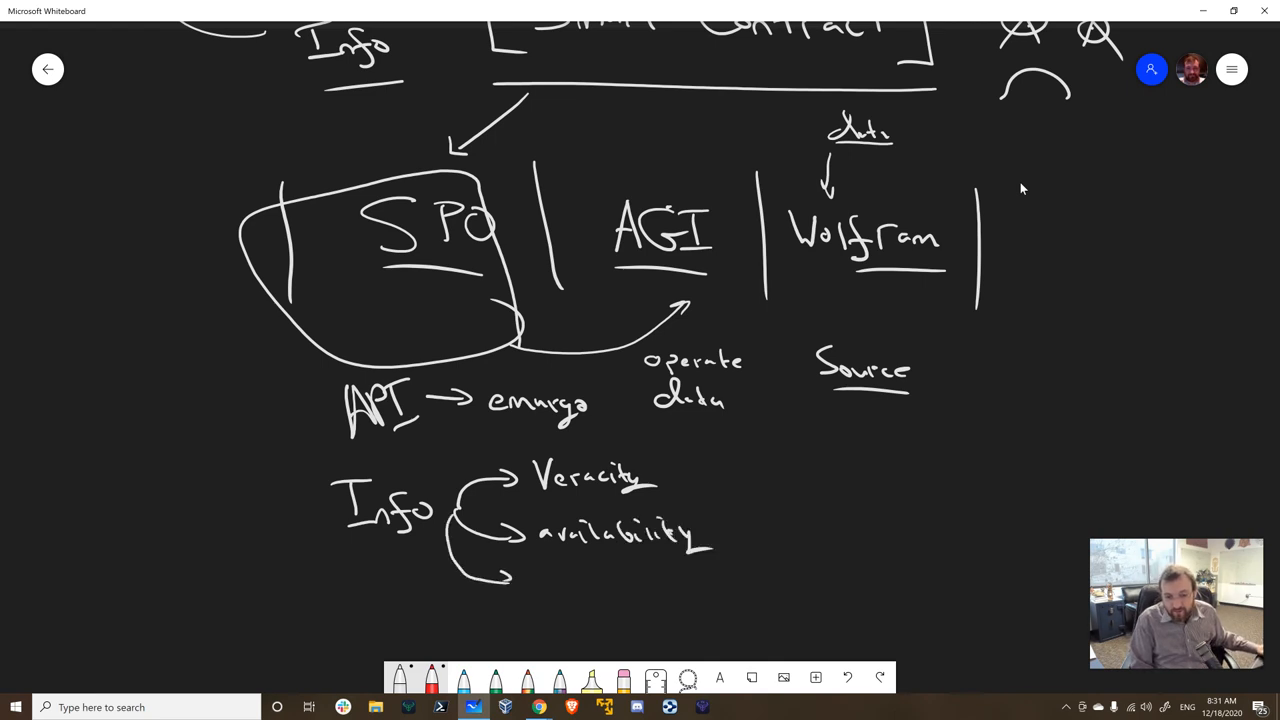
pyautogui.write('Completeness')
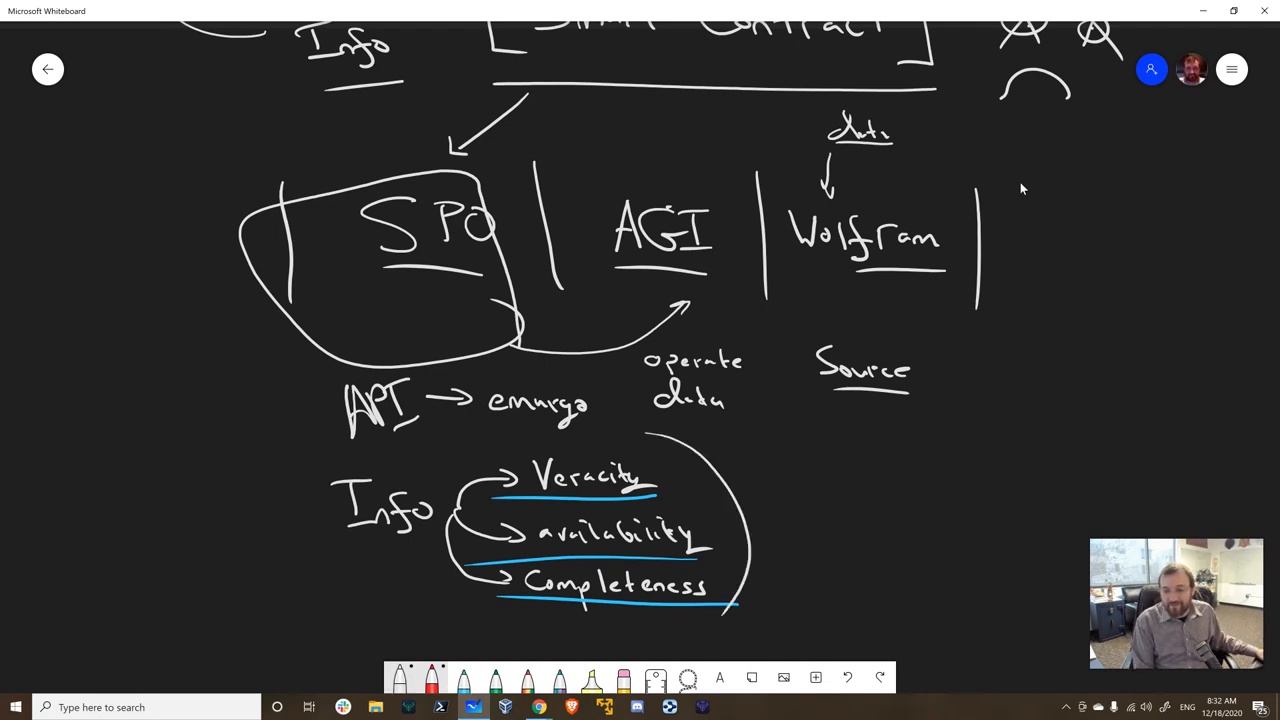
pyautogui.write('Access')
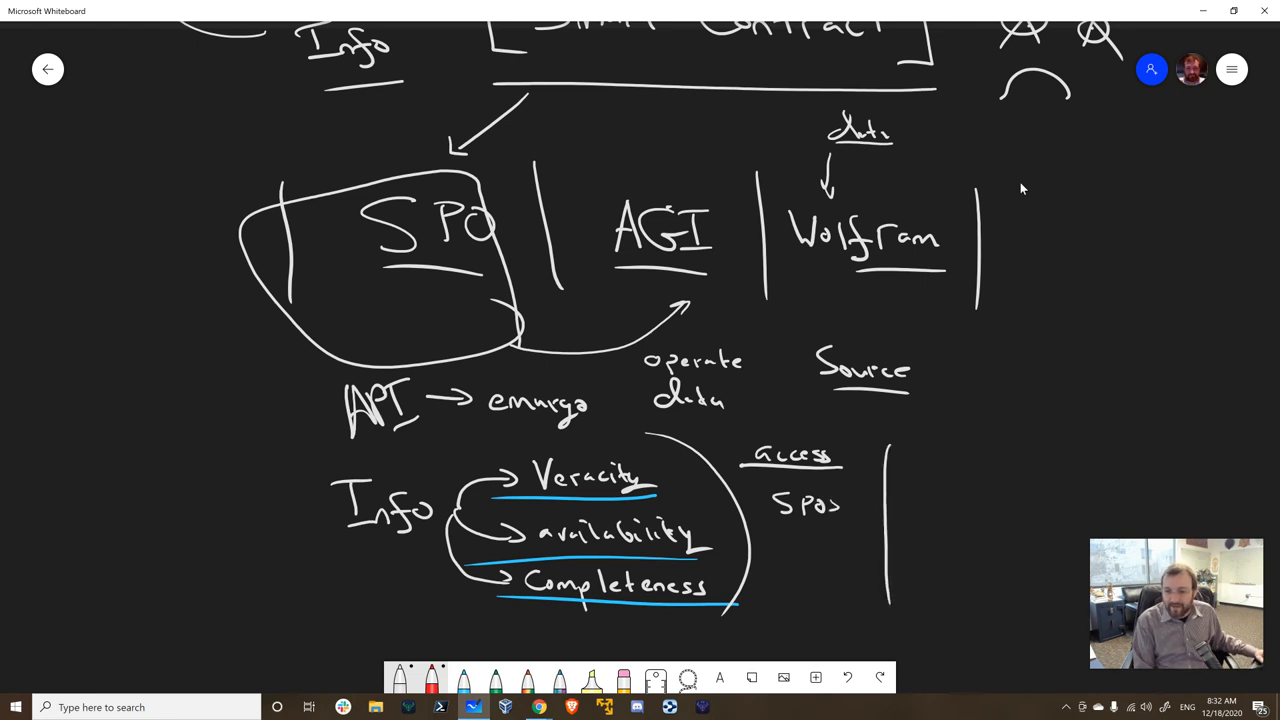
# Write 'Compute it!' over Wolfram and AGI in curly braces, with a long curve beneath.
pyautogui.write('Co')
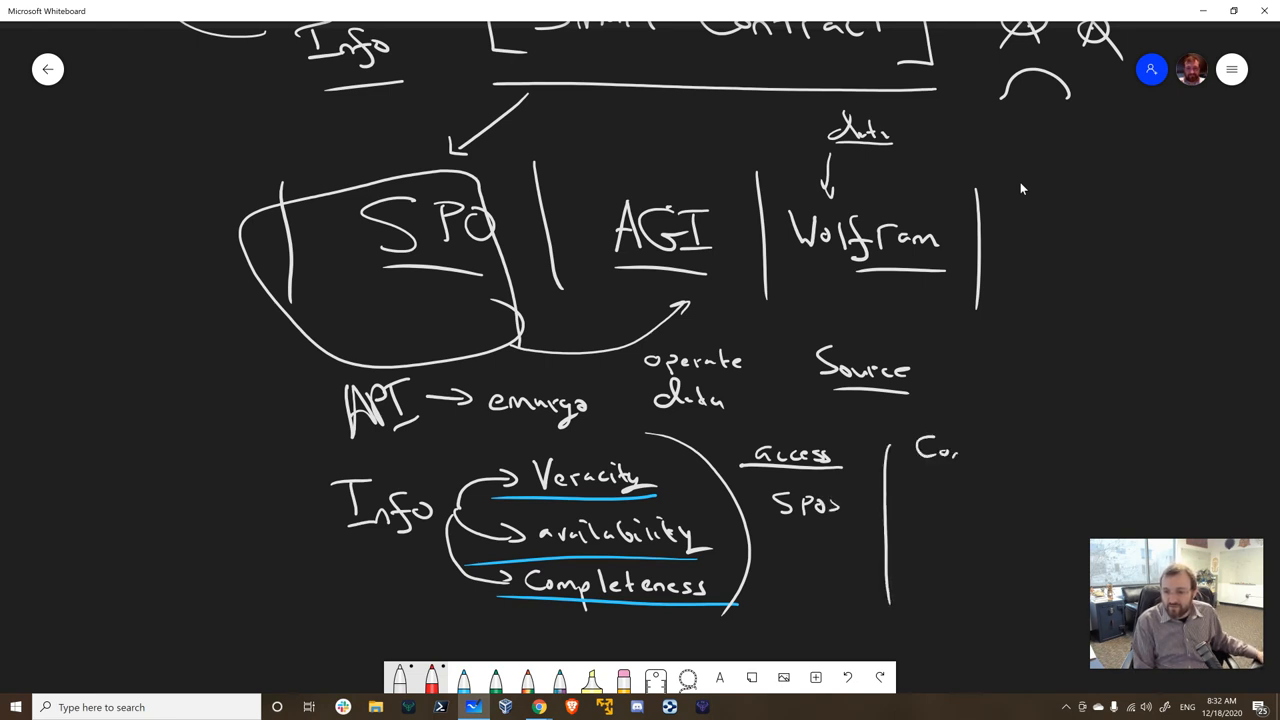
pyautogui.write('Compute it!')
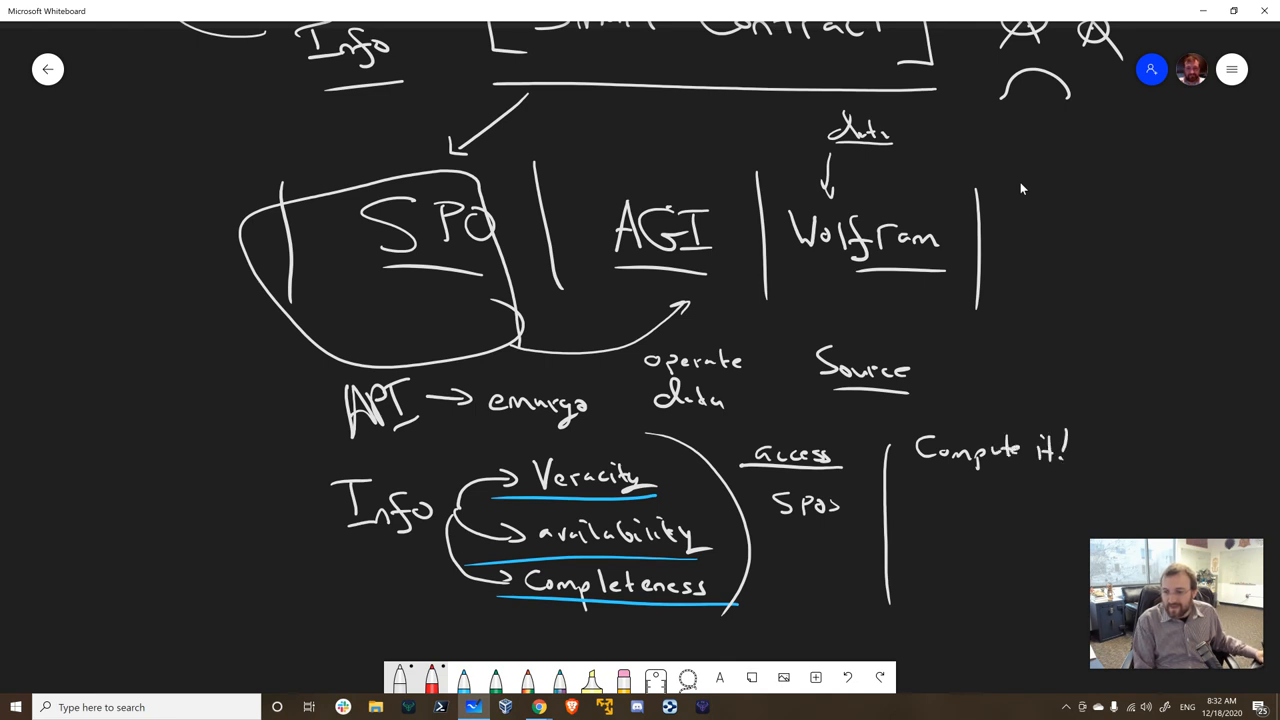
pyautogui.write('Wolfram')
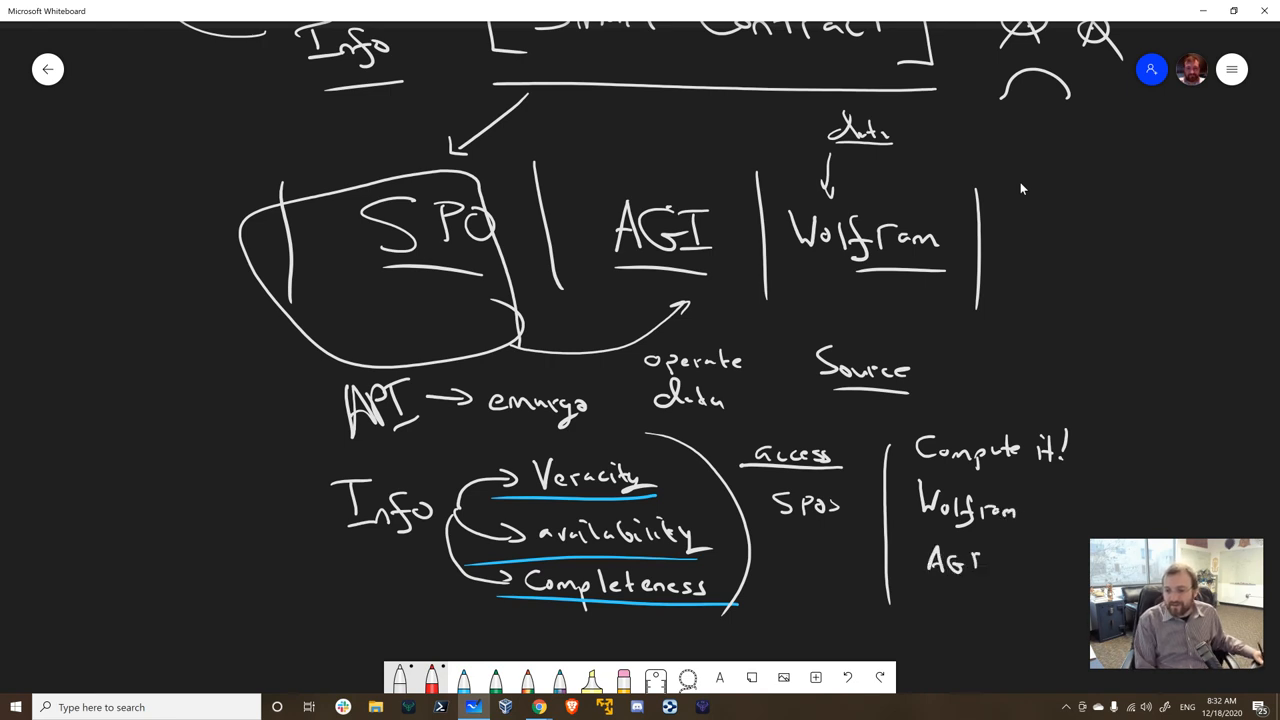
pyautogui.moveTo(1040, 485); pyautogui.dragTo(1040, 560)
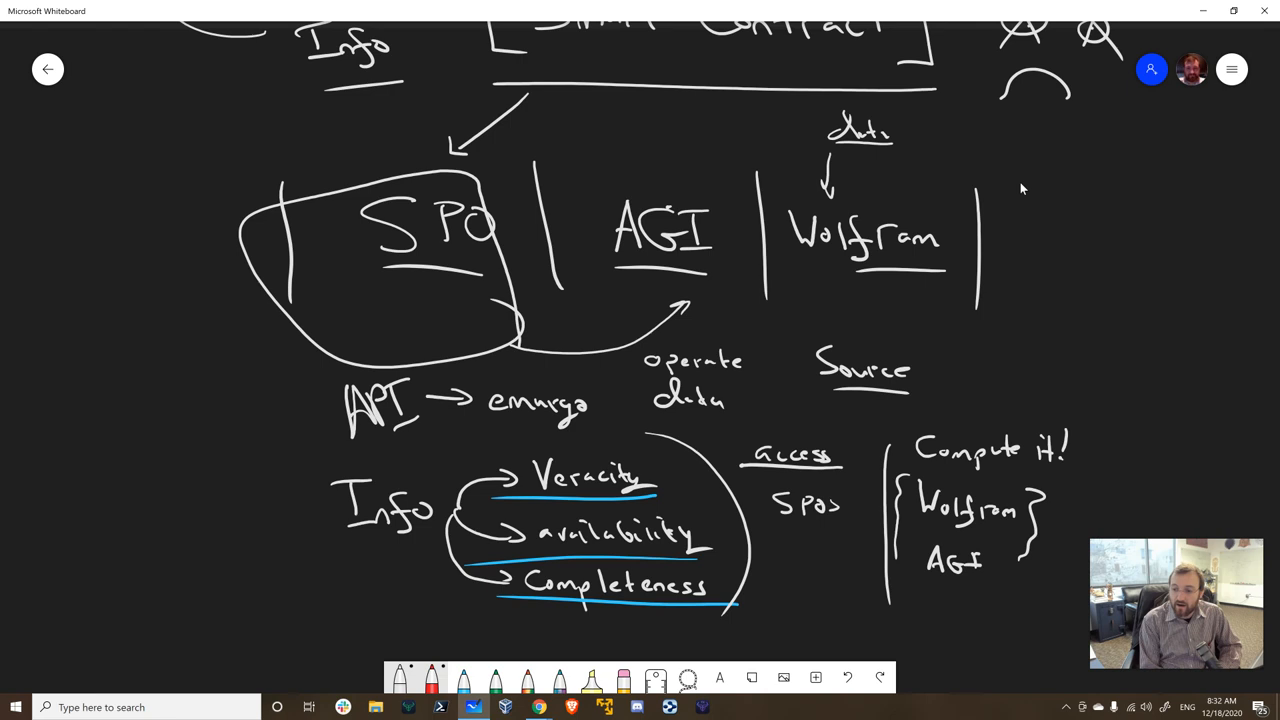
pyautogui.moveTo(322, 698)
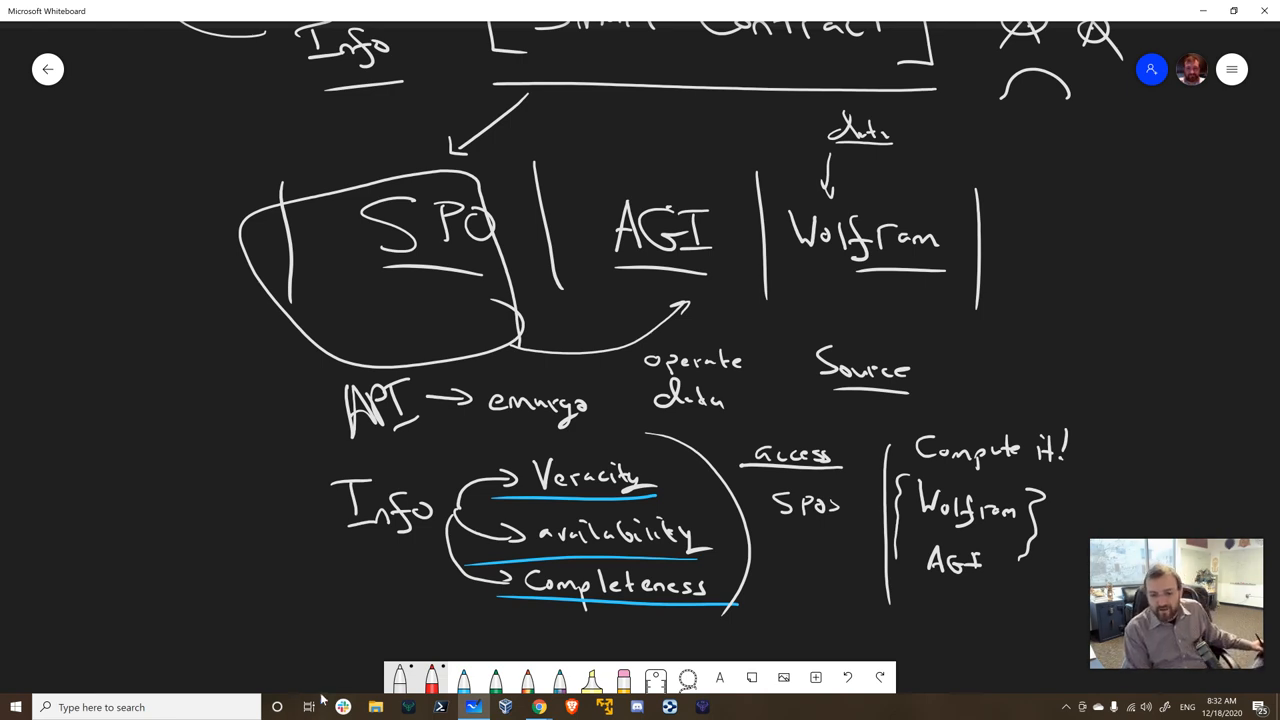
pyautogui.moveTo(285, 620); pyautogui.dragTo(890, 628)
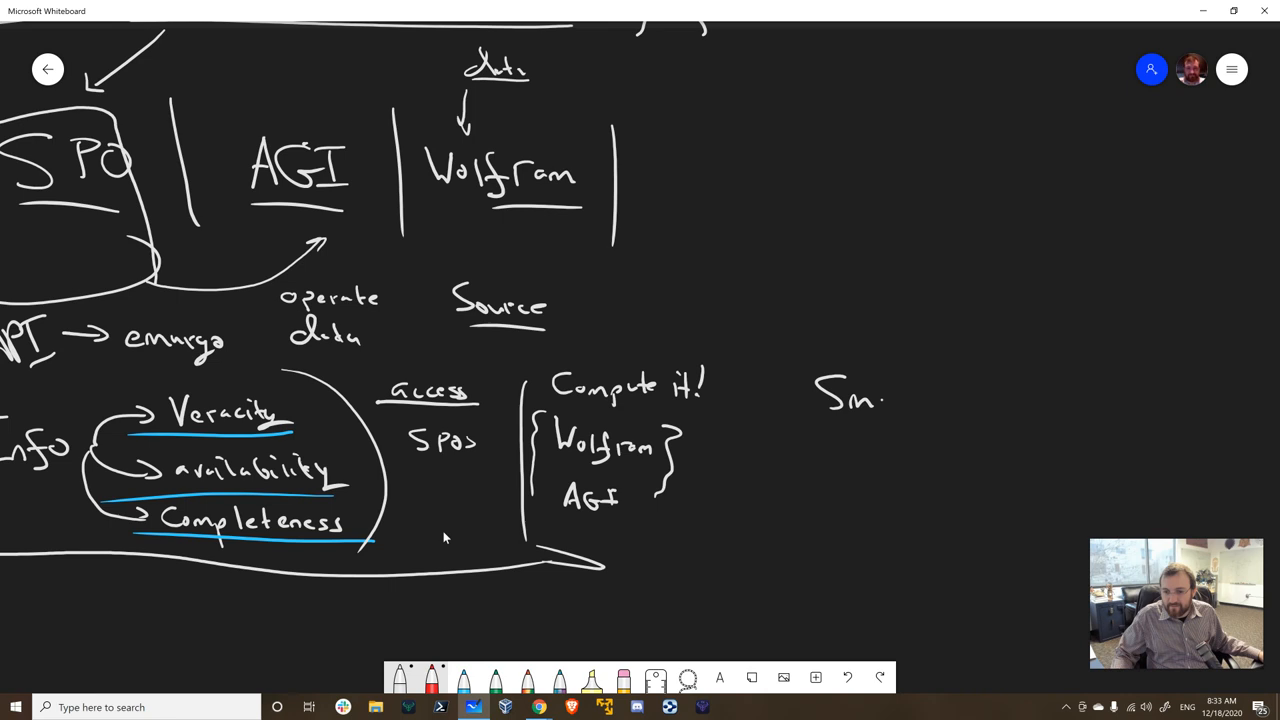
# Handwrite 'Smart Contract' to the right of the Compute it! column.
pyautogui.moveTo(870, 395); pyautogui.dragTo(895, 440)
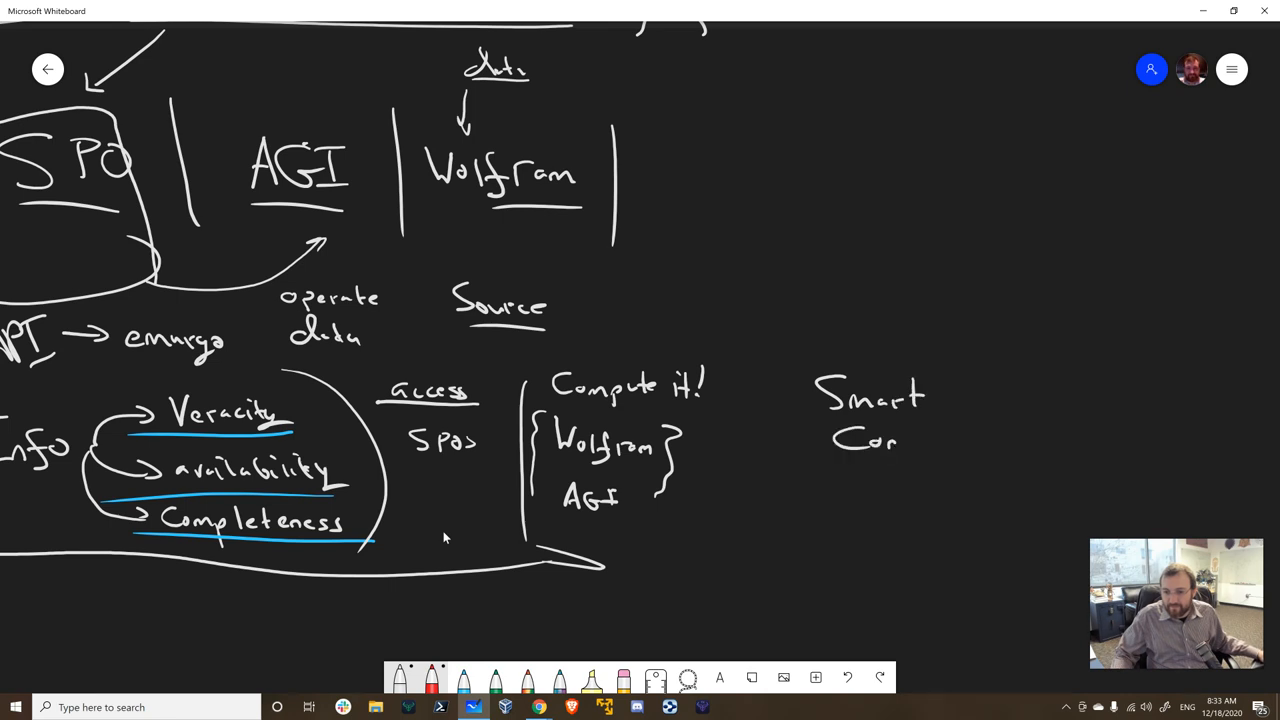
pyautogui.moveTo(895, 445); pyautogui.dragTo(965, 445)
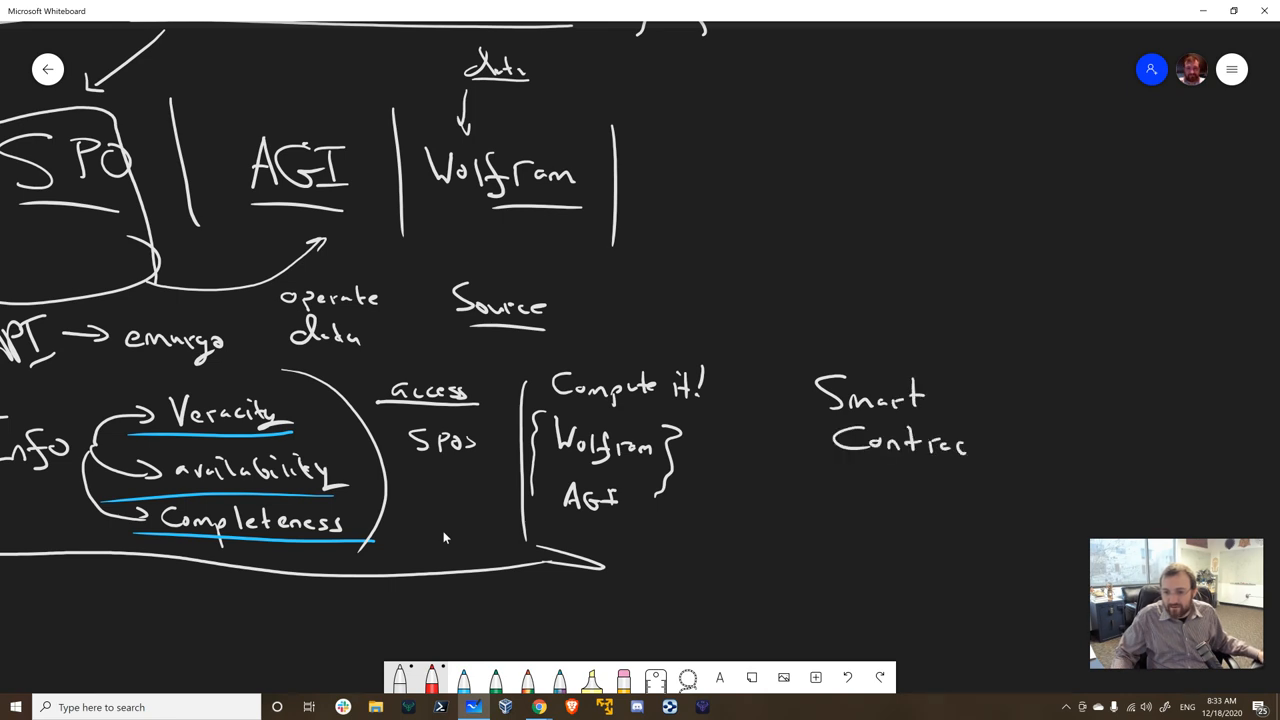
pyautogui.scroll(-3)
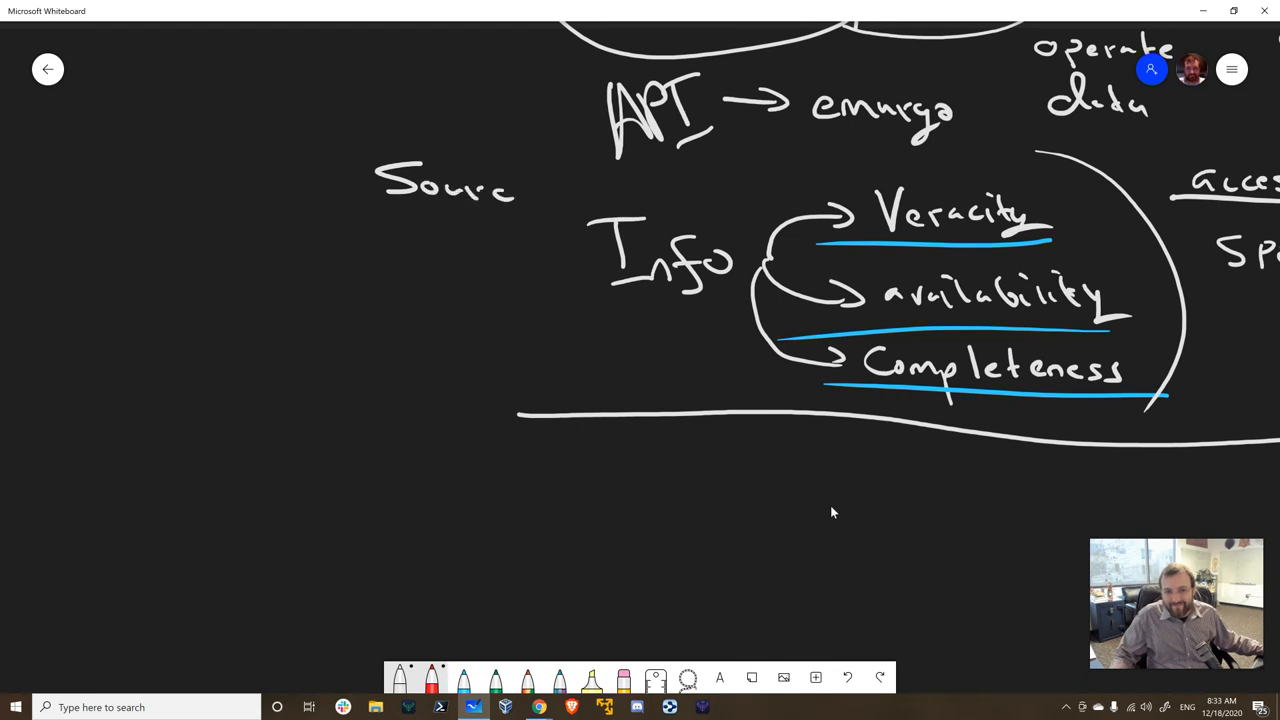
# Finish 'Source', write 'Chainlink' below it, and draw a wide outline under the notes.
pyautogui.moveTo(430, 235); pyautogui.dragTo(555, 262)
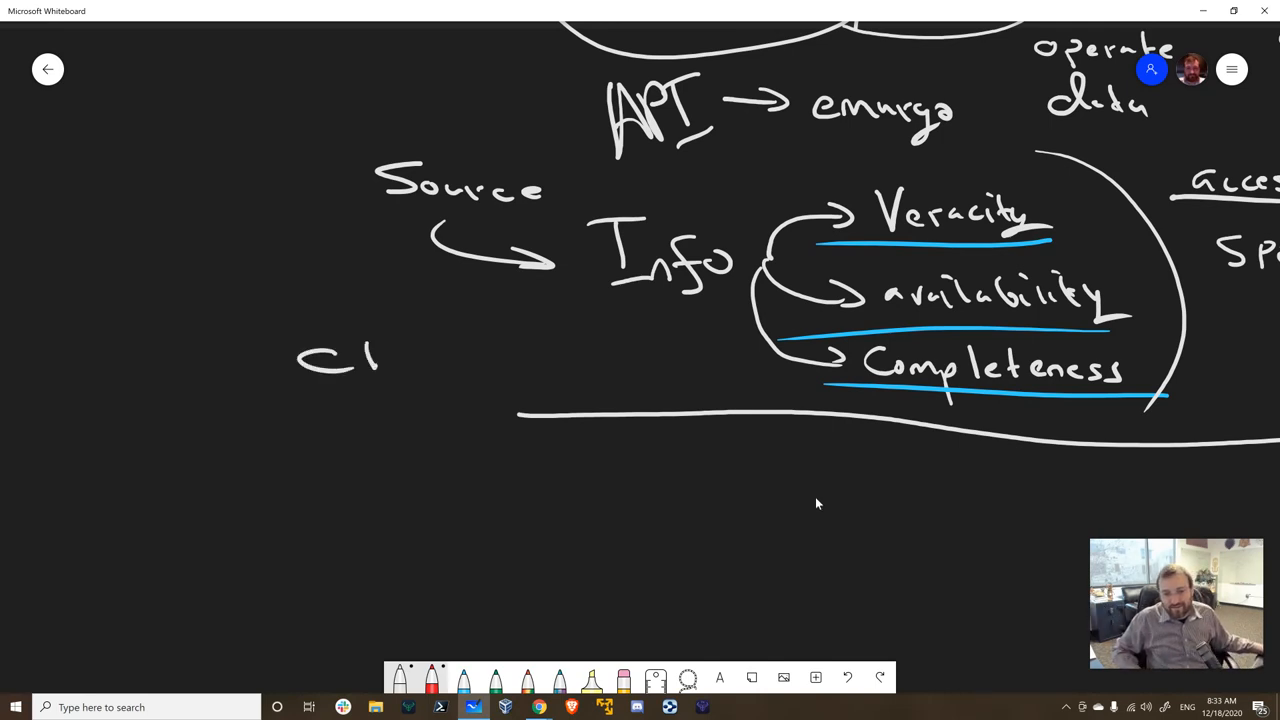
pyautogui.moveTo(375, 360); pyautogui.dragTo(480, 350)
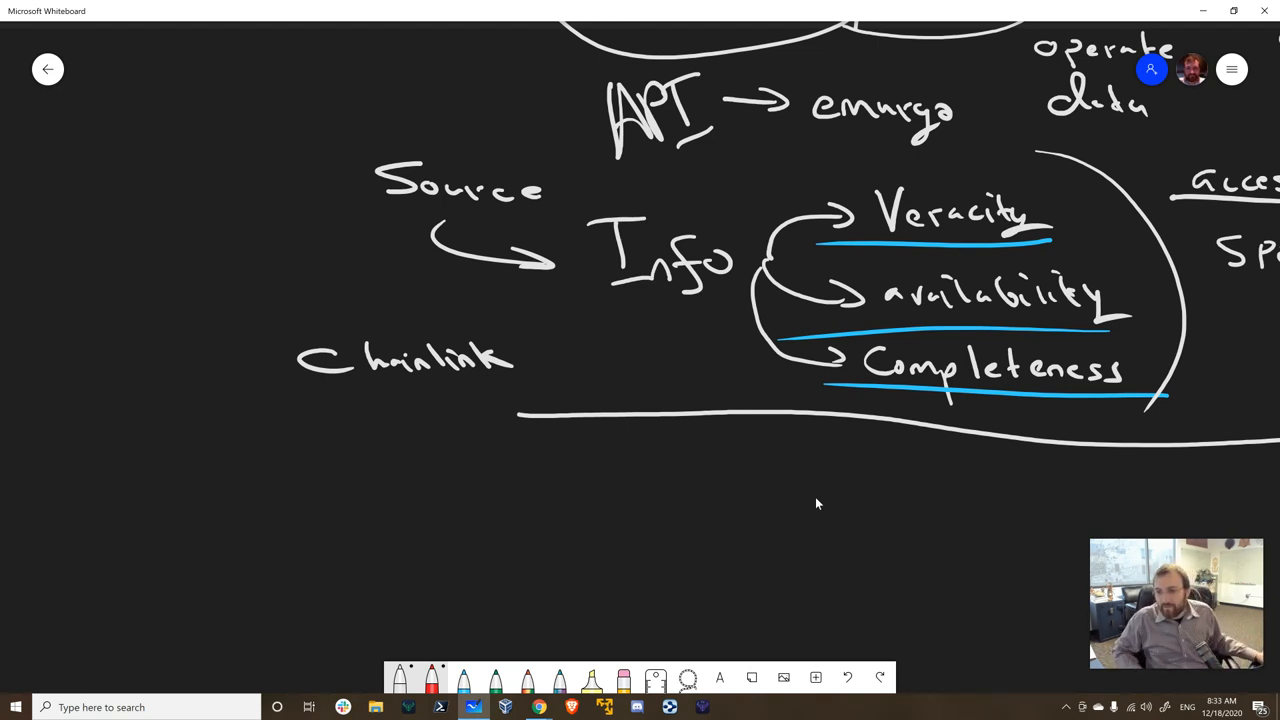
pyautogui.moveTo(385, 410); pyautogui.dragTo(1135, 470)
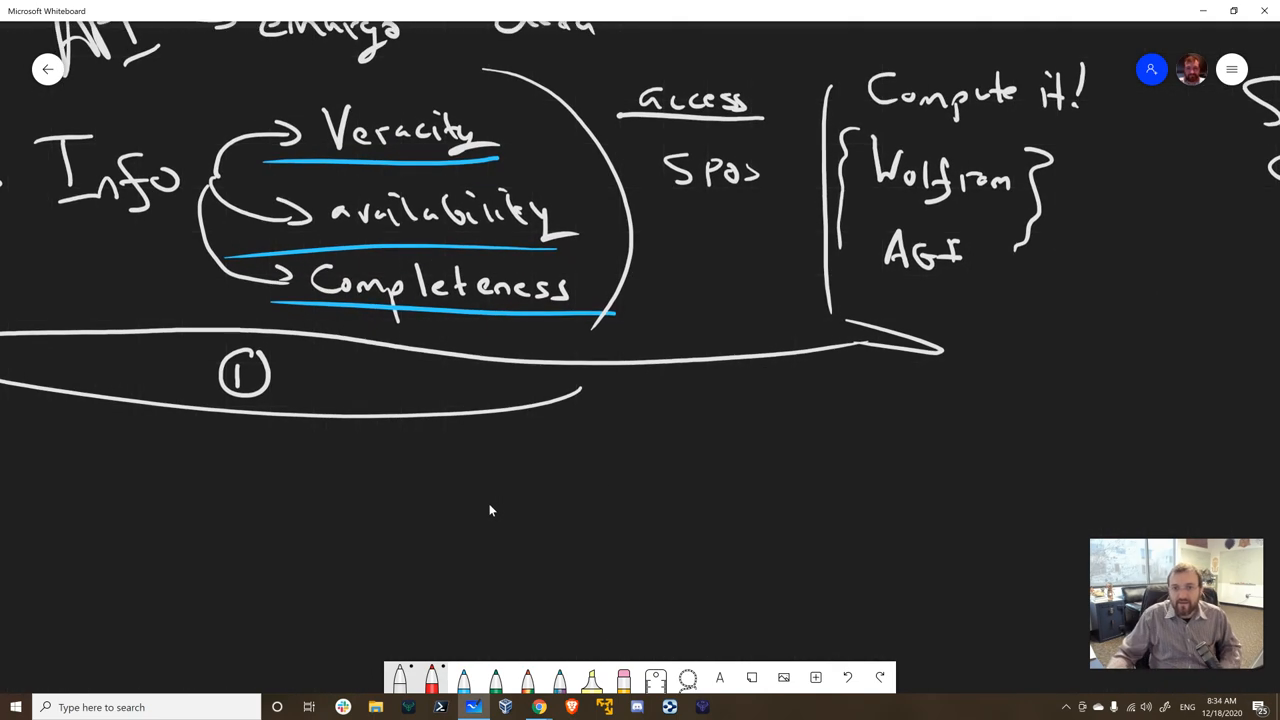
# Scroll the canvas down to the enclosed Info and Compute group.
pyautogui.scroll(-3)
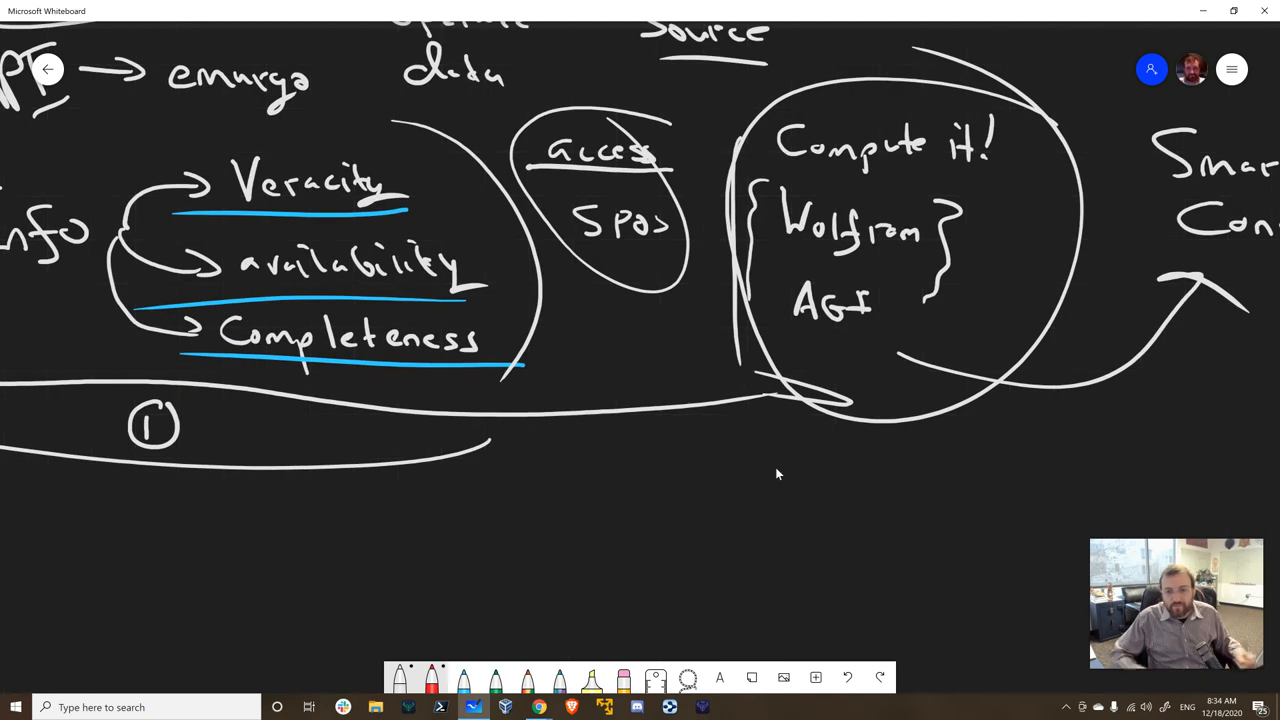
# Draw an arrow from Oracle up to SPOs and write the access layer wording beneath Oracle.
pyautogui.moveTo(642, 290); pyautogui.dragTo(645, 445)
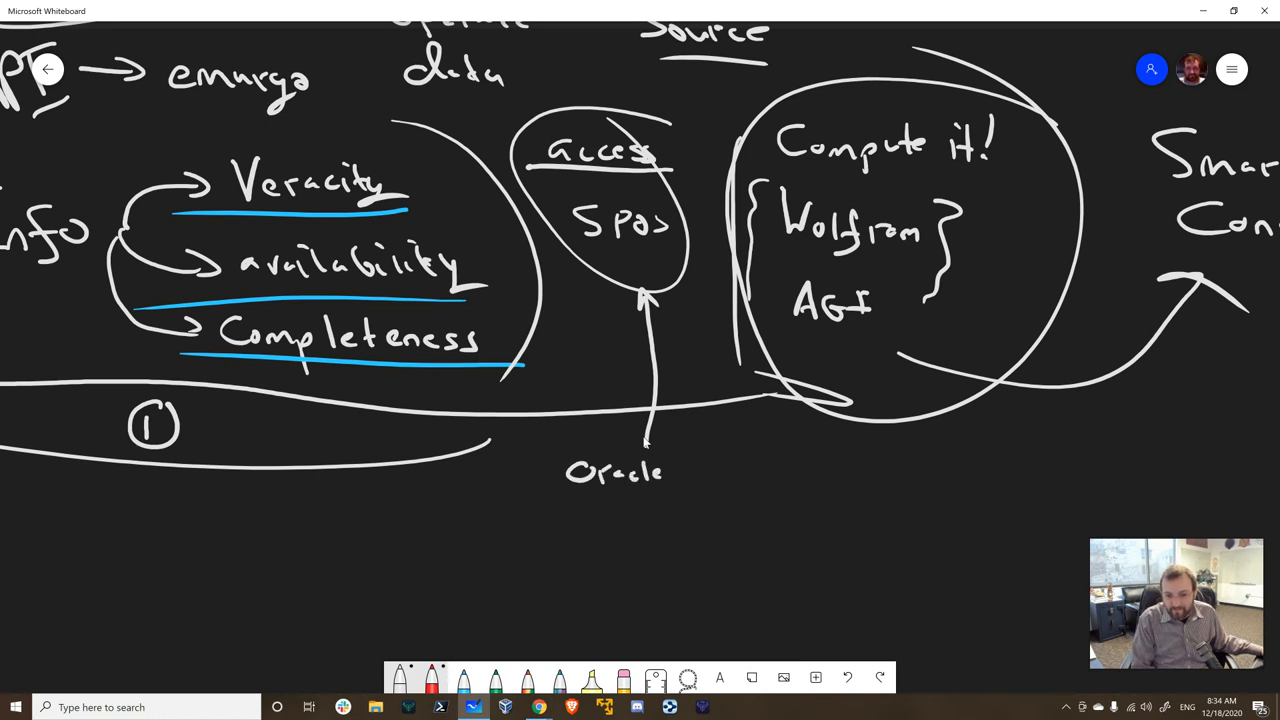
pyautogui.moveTo(585, 500); pyautogui.dragTo(670, 510)
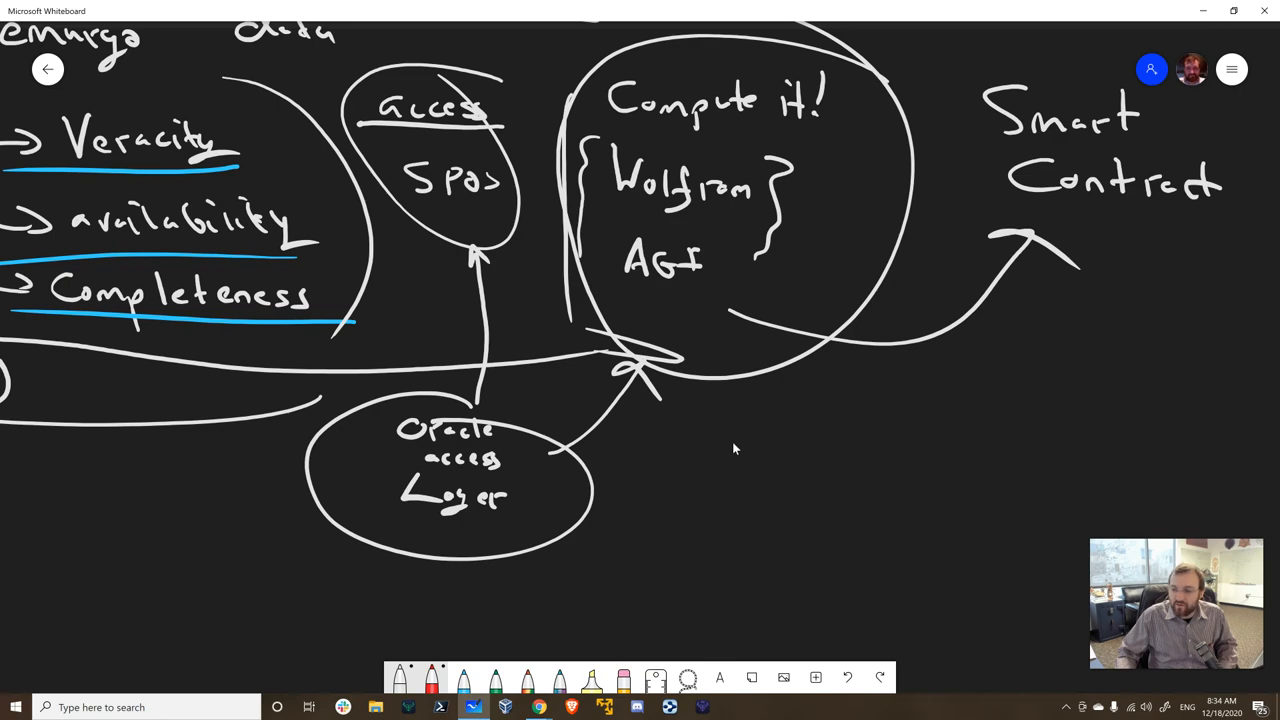
pyautogui.moveTo(225, 502)
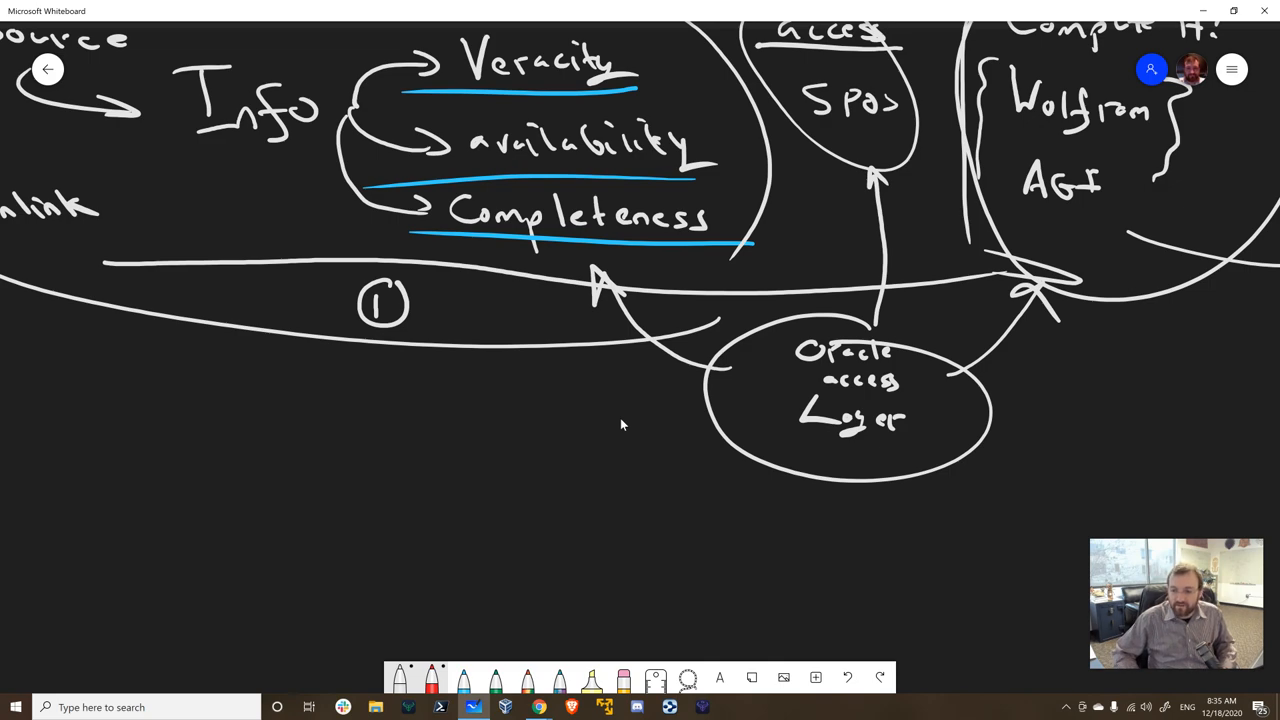
pyautogui.moveTo(530, 472)
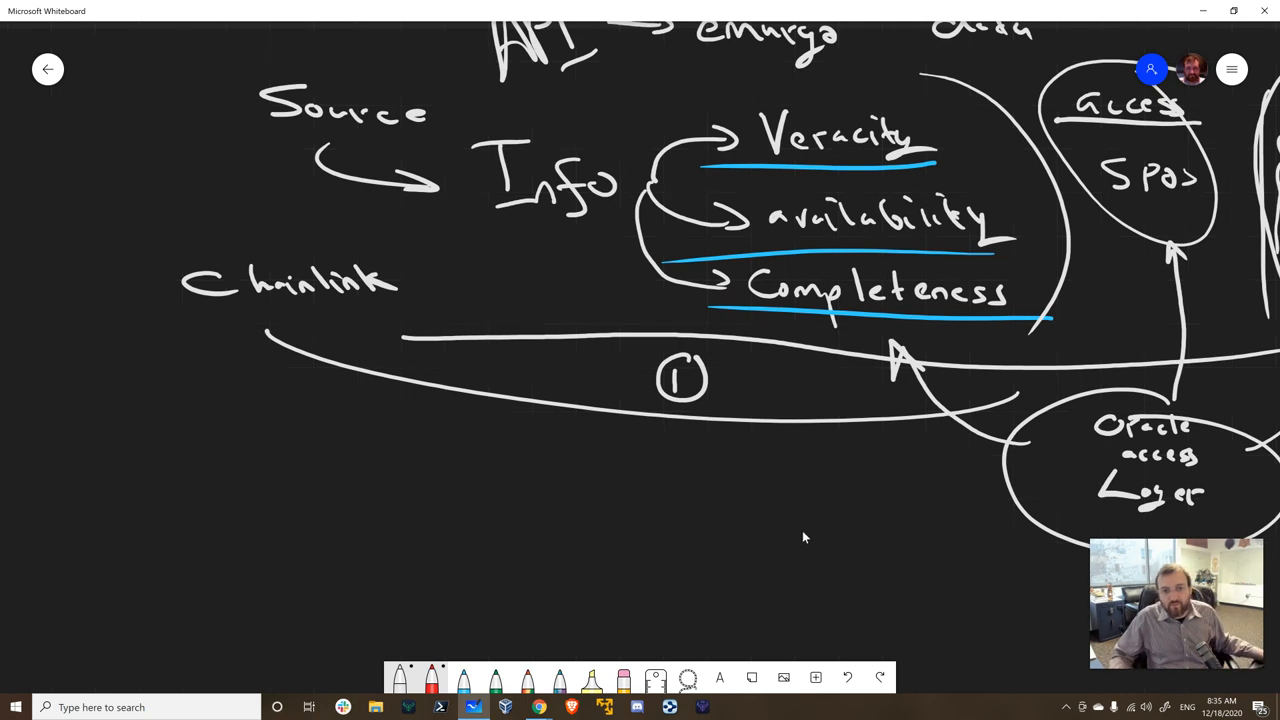
# Circle the words 'Info' and 'Chainlink' with the pen.
pyautogui.moveTo(445, 130); pyautogui.dragTo(620, 220)
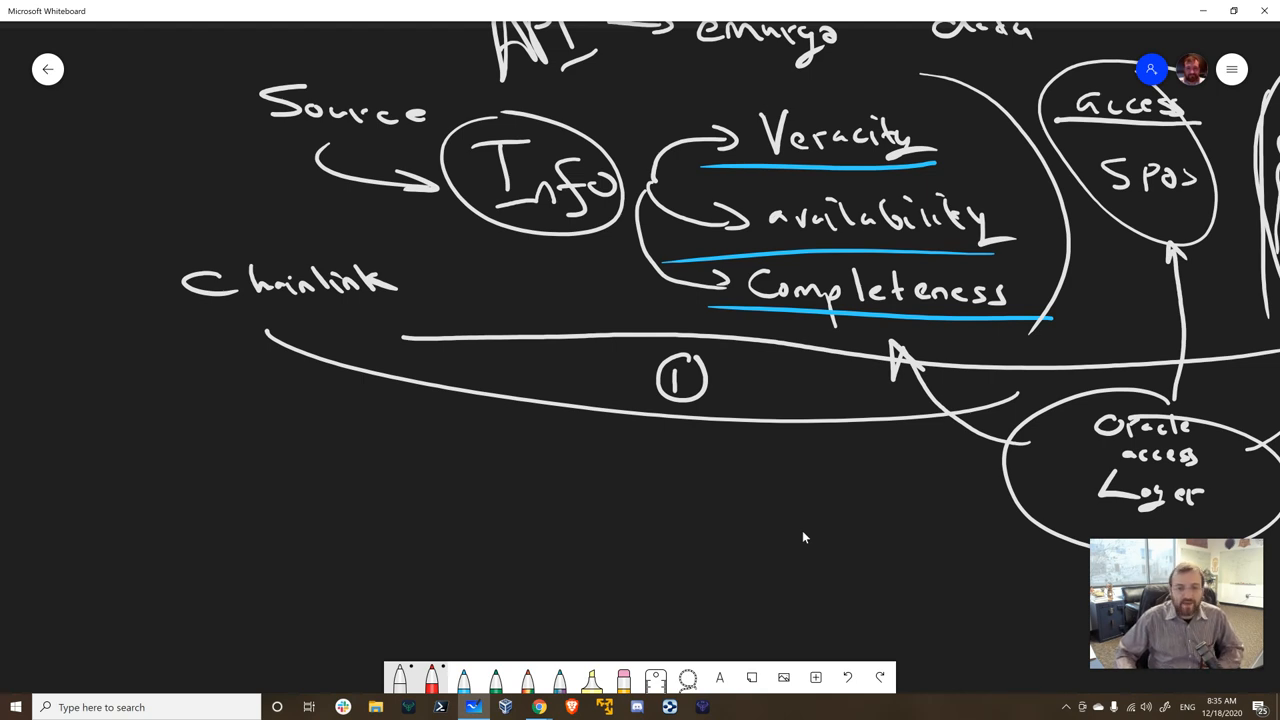
pyautogui.moveTo(583, 572)
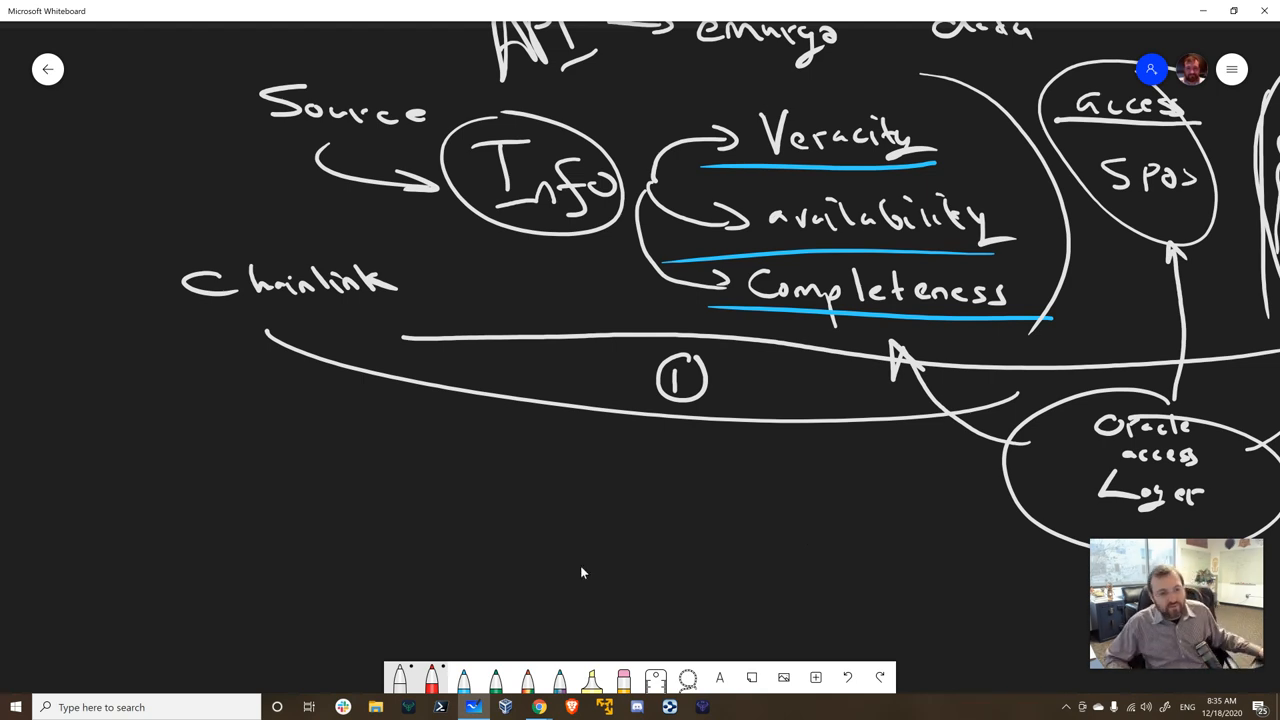
pyautogui.moveTo(90, 220); pyautogui.dragTo(470, 340)
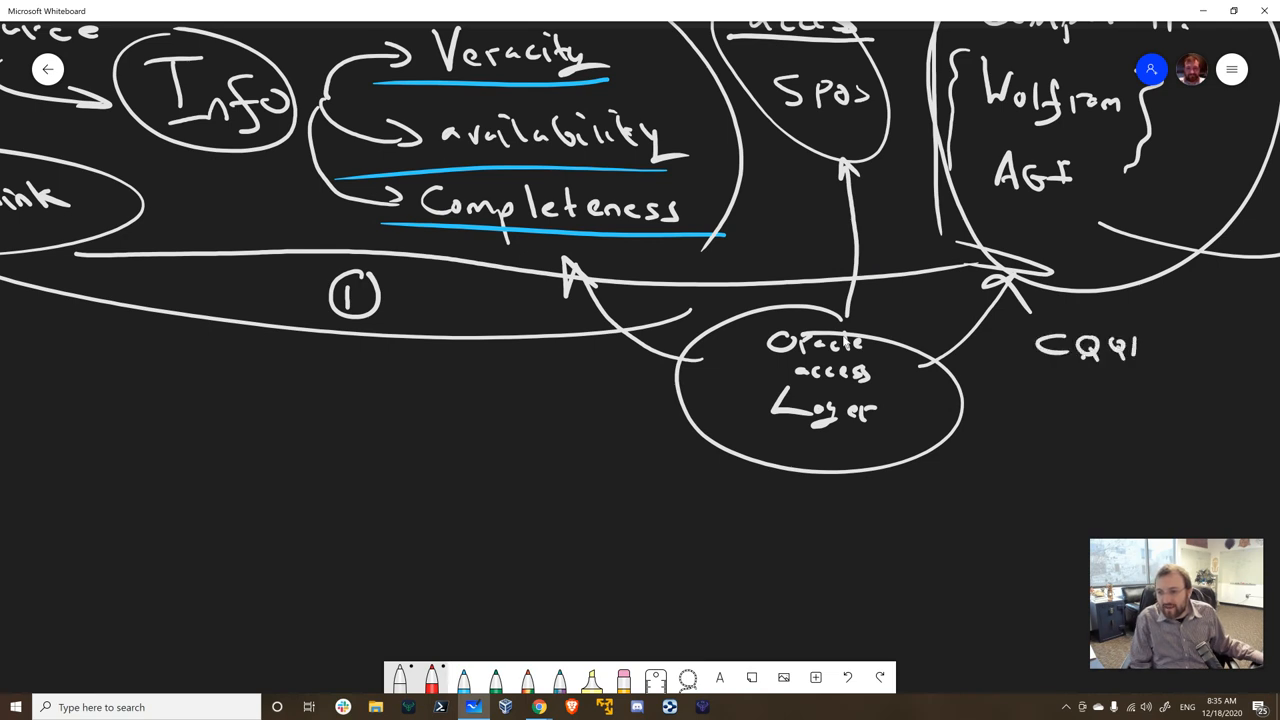
# Underline 'CQL', add a curve beneath the ① loop, and draw a long line under Oracle access layer.
pyautogui.moveTo(1035, 368); pyautogui.dragTo(1150, 368)
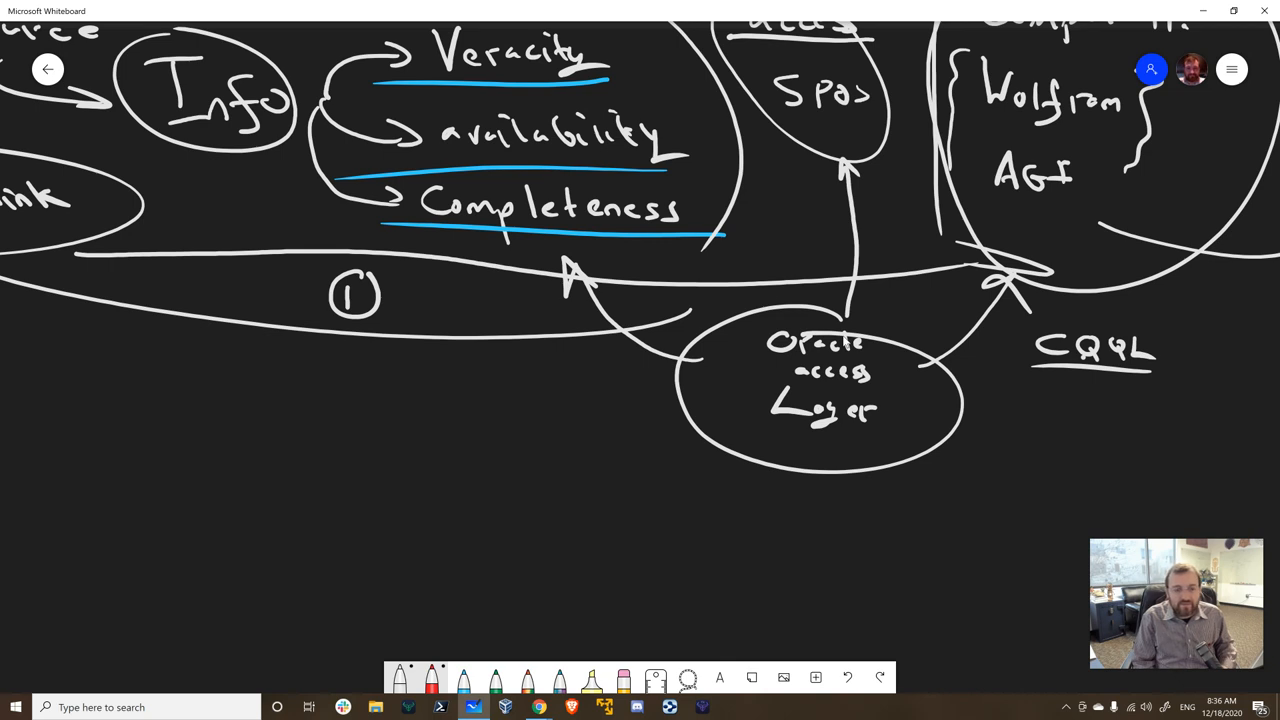
pyautogui.moveTo(420, 375); pyautogui.dragTo(690, 245)
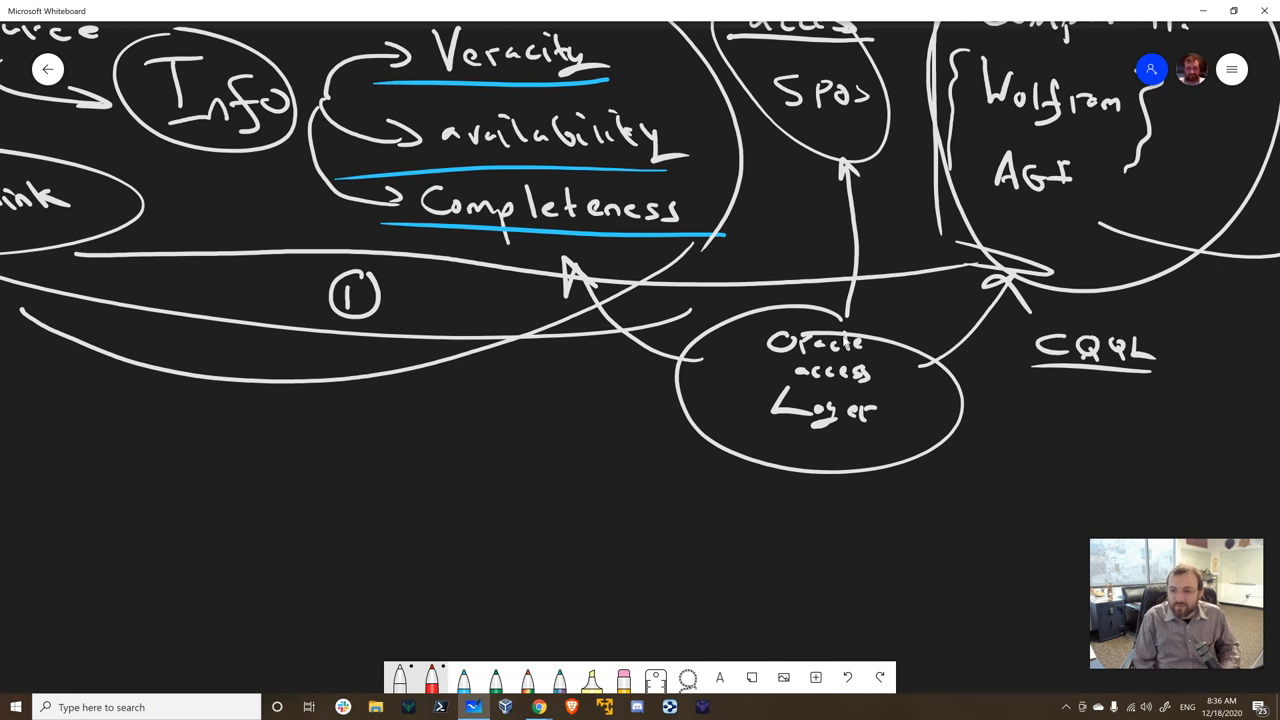
pyautogui.moveTo(478, 433); pyautogui.dragTo(1235, 473)
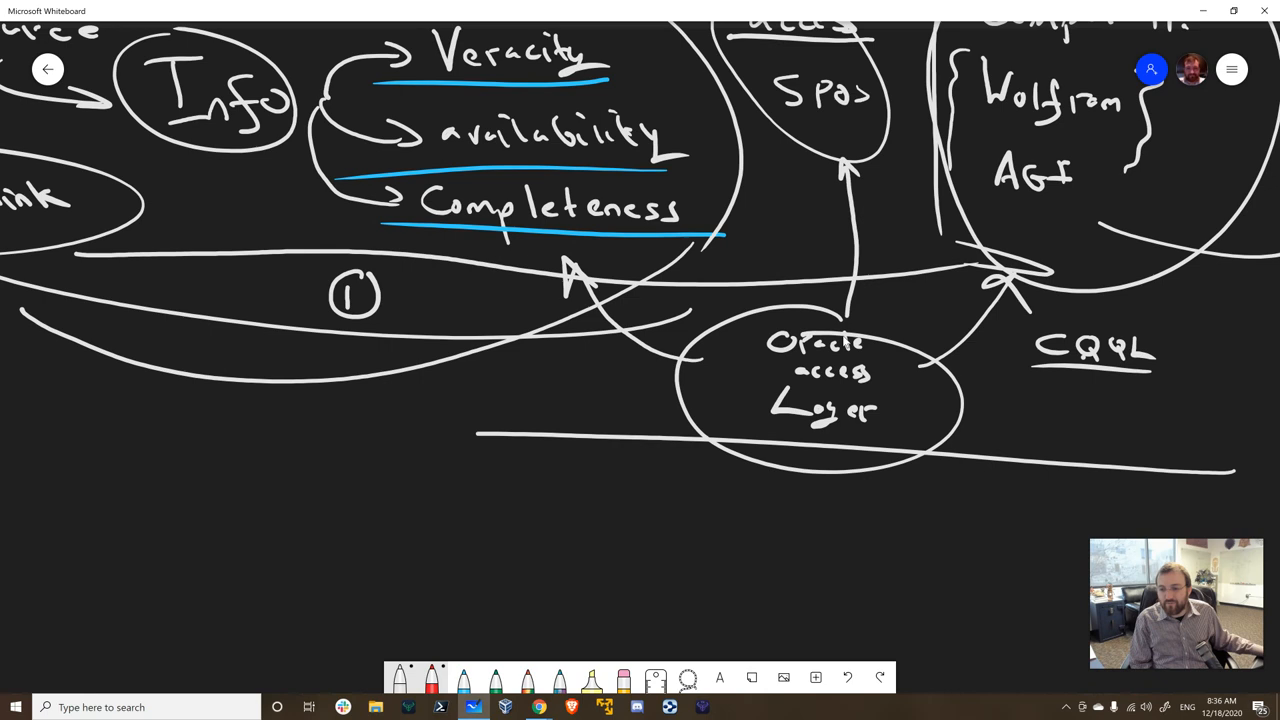
# Extend the dividing line across the diagram and start writing 'Goal: dev in Charge' below it.
pyautogui.moveTo(148, 415); pyautogui.dragTo(478, 432)
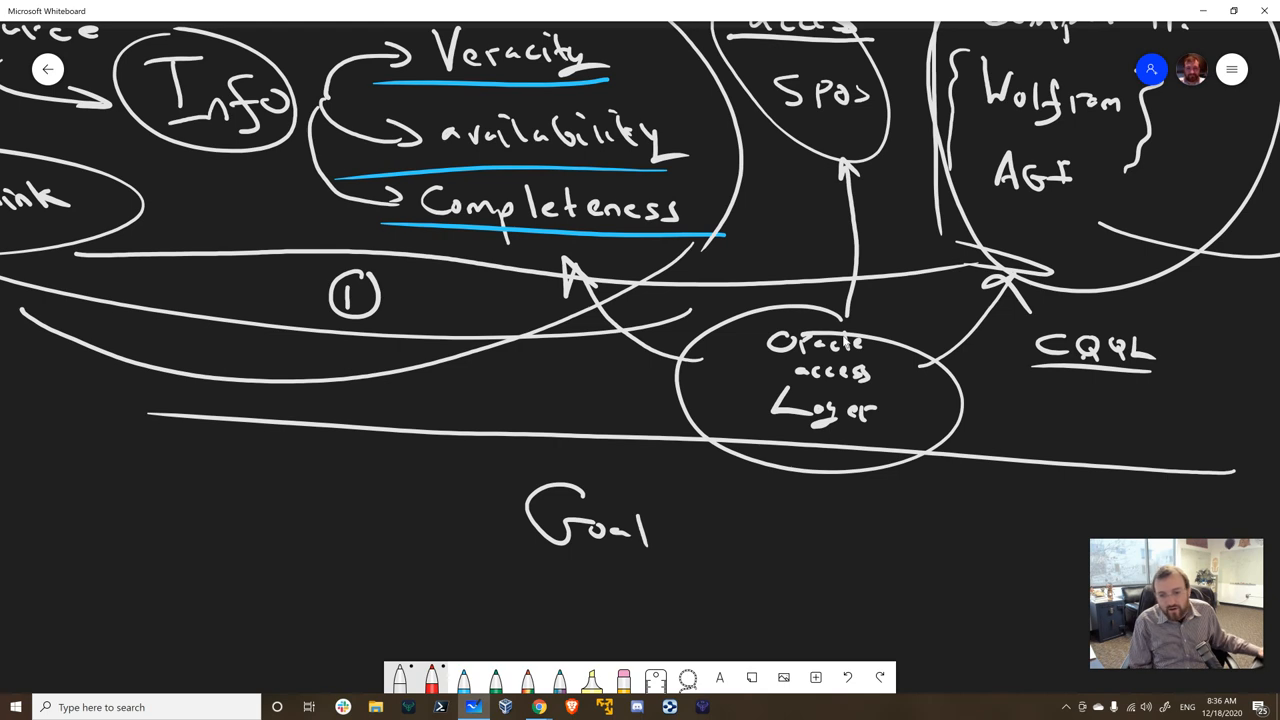
pyautogui.click(670, 520)
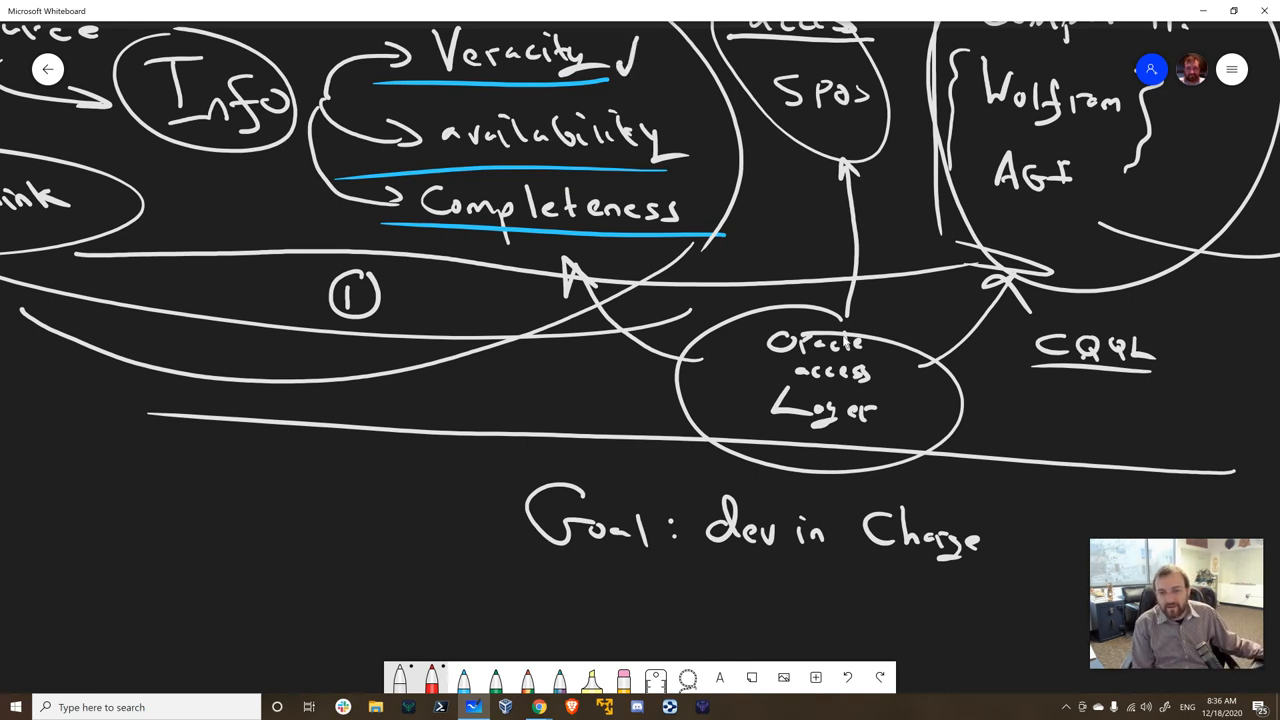
# Draw a checkmark beside 'availability' to tick it off.
pyautogui.moveTo(700, 130); pyautogui.dragTo(720, 210)
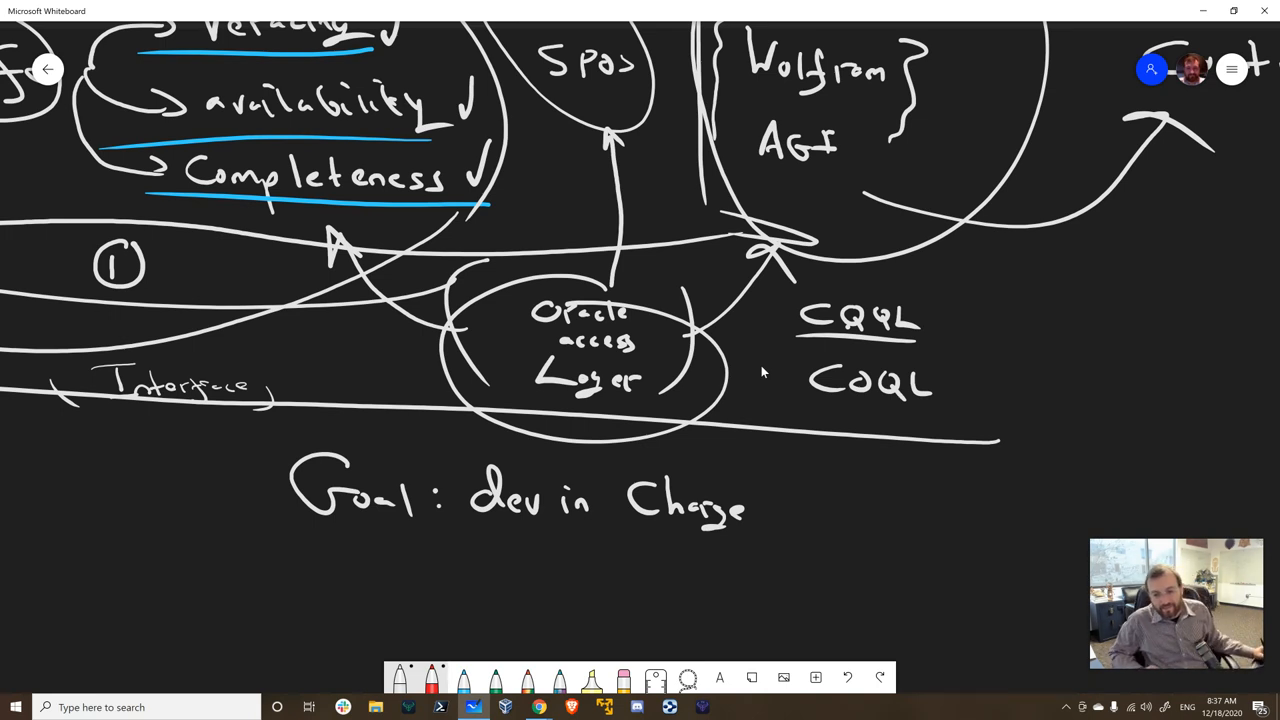
# Draw a long horizontal pen stroke across the lower canvas.
pyautogui.moveTo(178, 557); pyautogui.dragTo(782, 550)
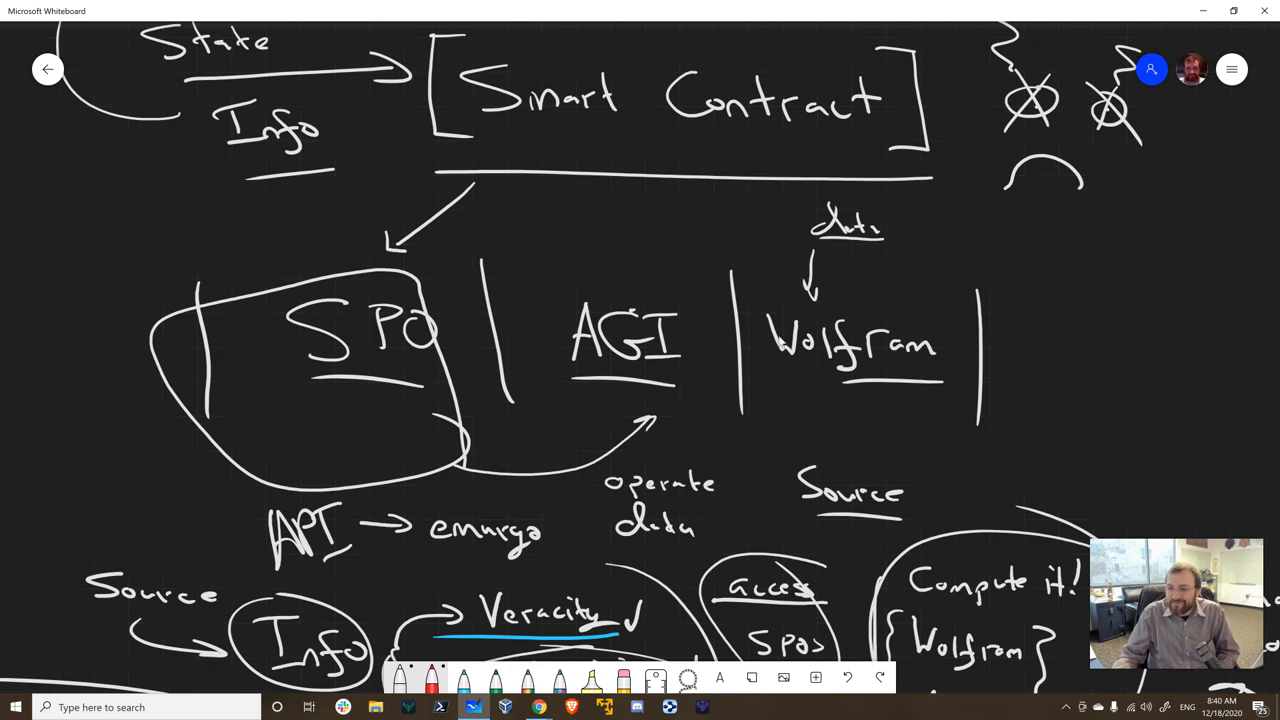
pyautogui.moveTo(740, 505)
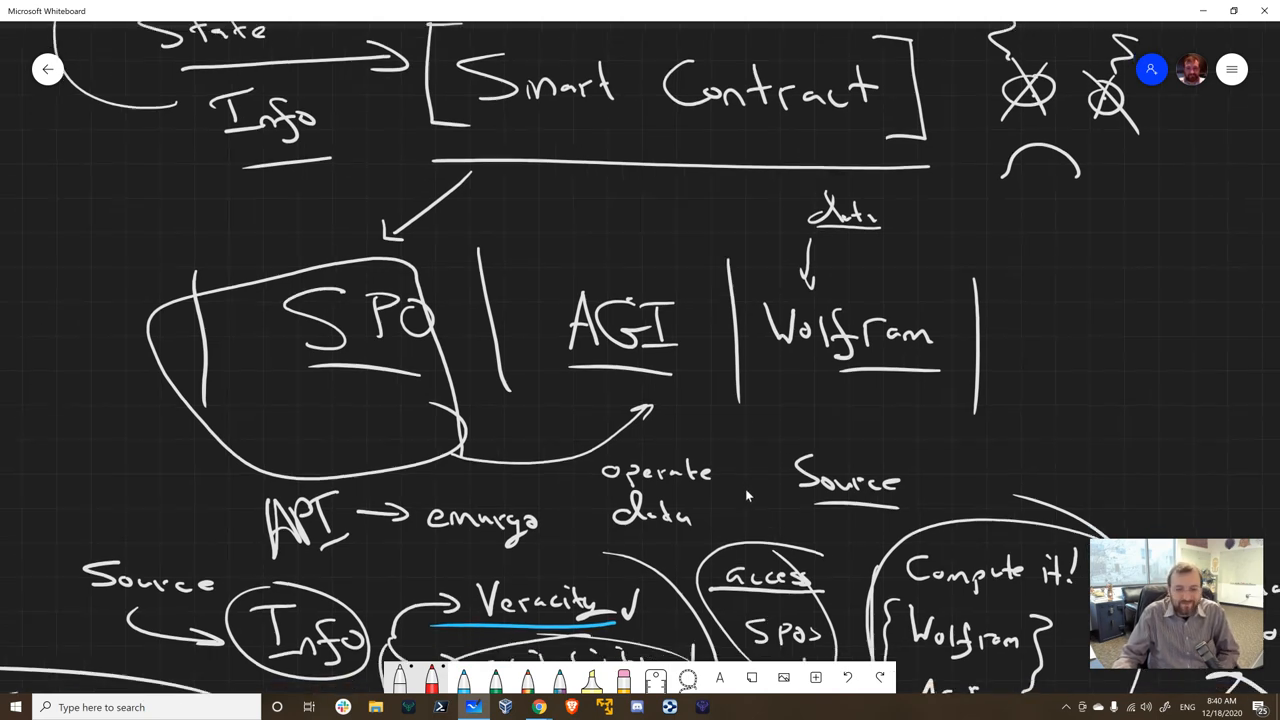
# Scroll down to show the Oracle access layer, CQL and Goal sections.
pyautogui.scroll(-3)
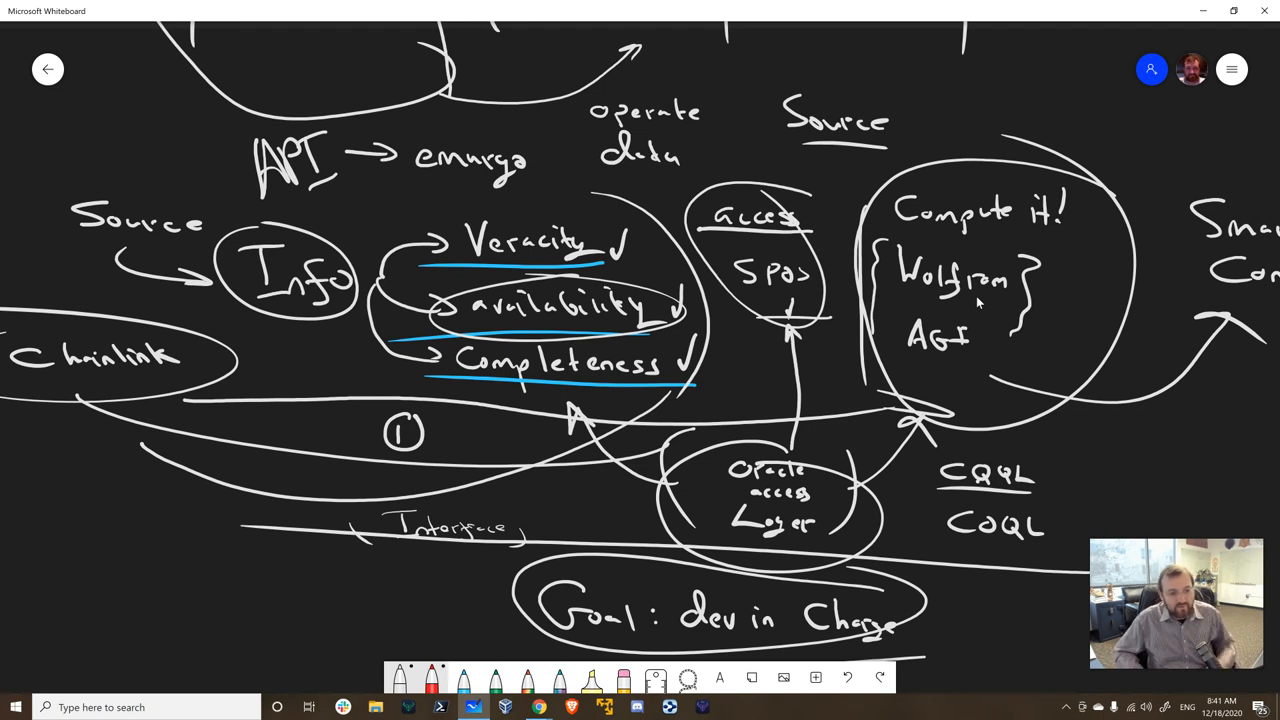
pyautogui.moveTo(783, 372)
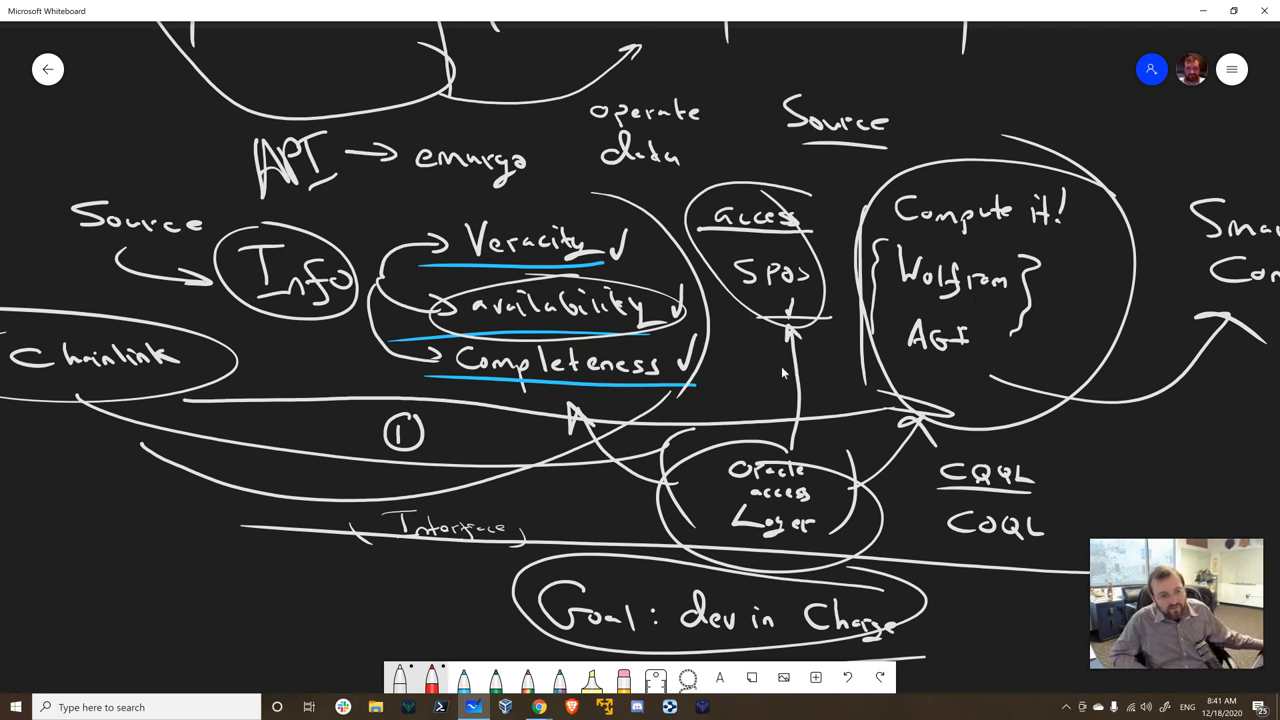